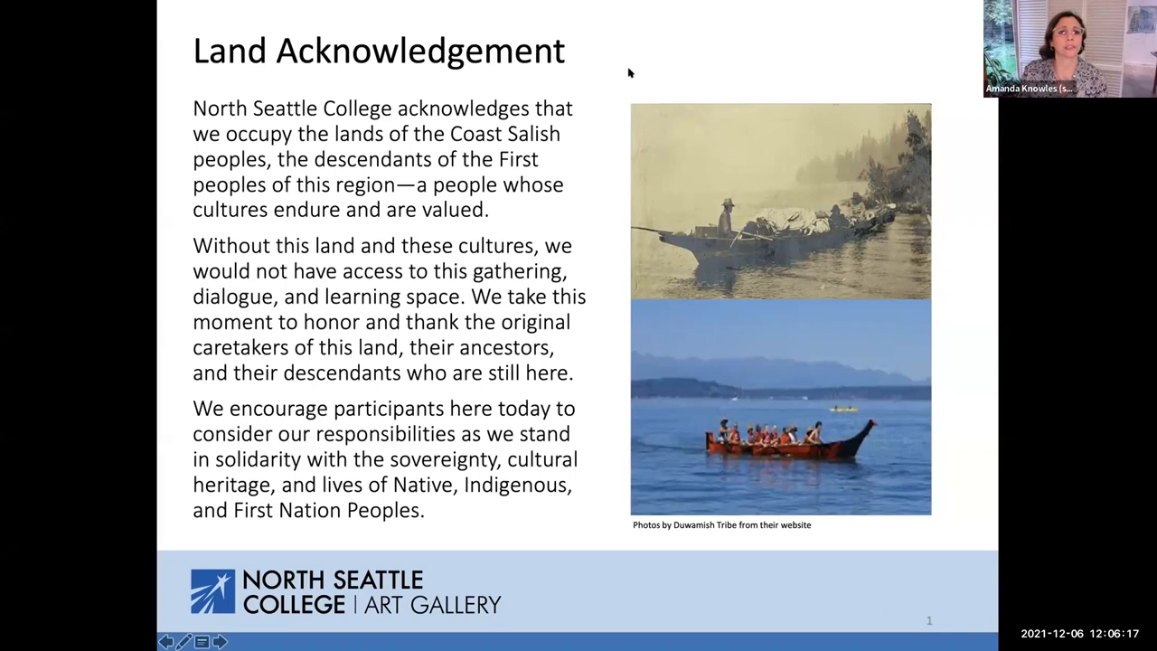
{"action": "mouse_move", "coordinate": [638, 85]}
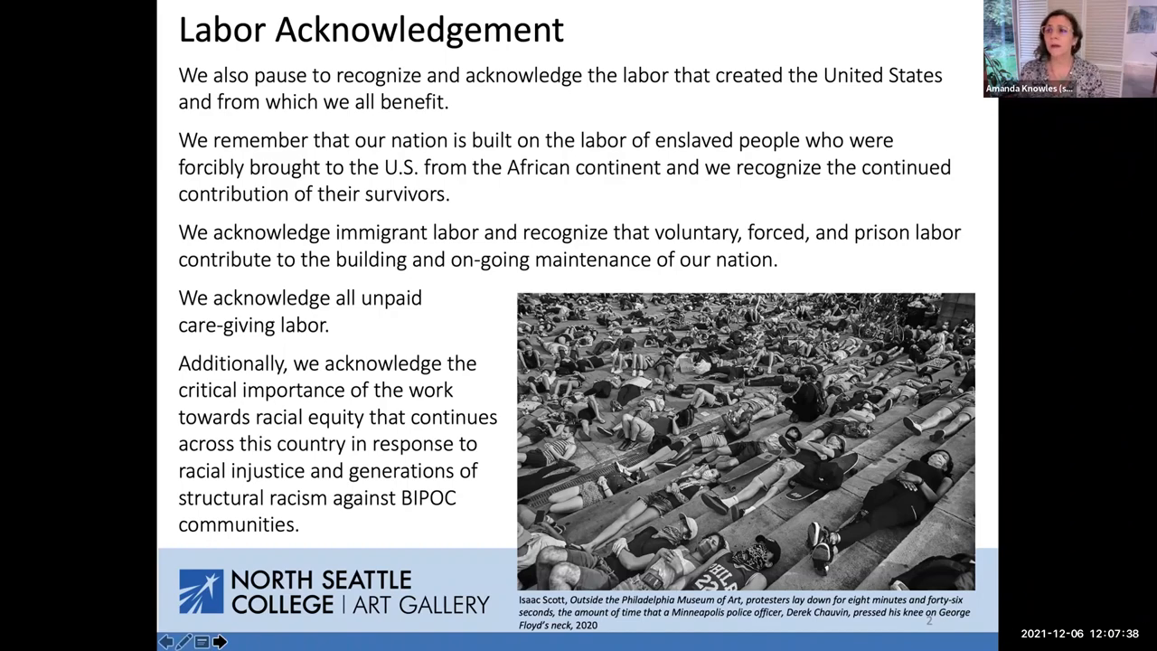
{"action": "left_click", "coordinate": [218, 640]}
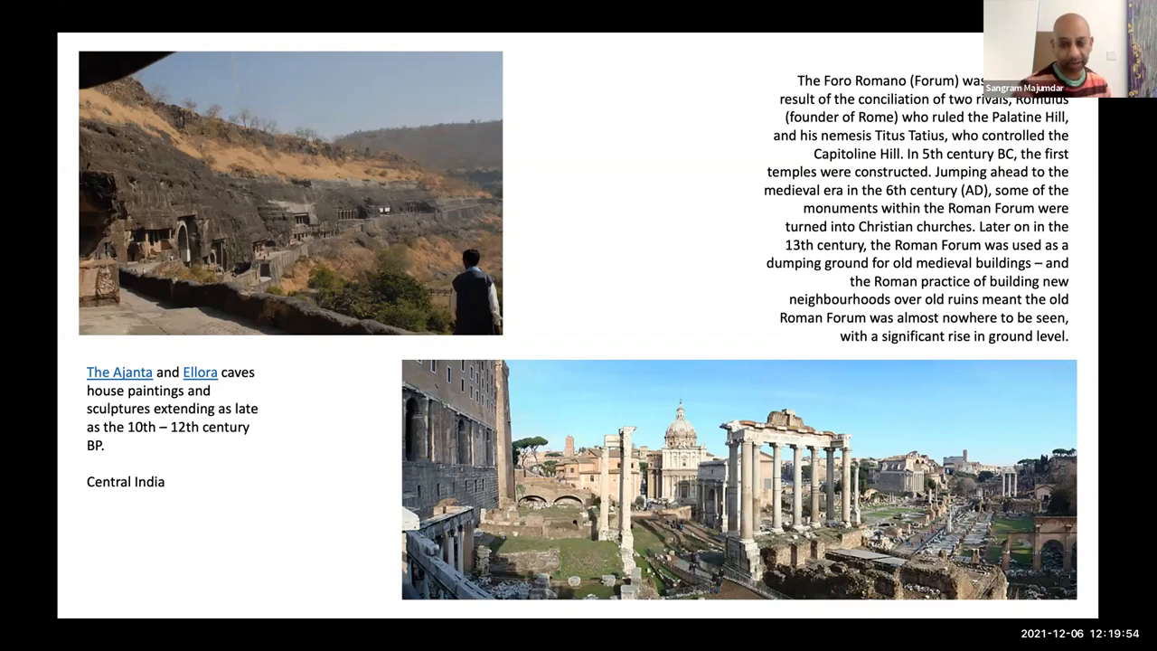
Advance the shared slides to the painting of a dim blue bedroom with floral curtains.
{"action": "key", "text": "Right"}
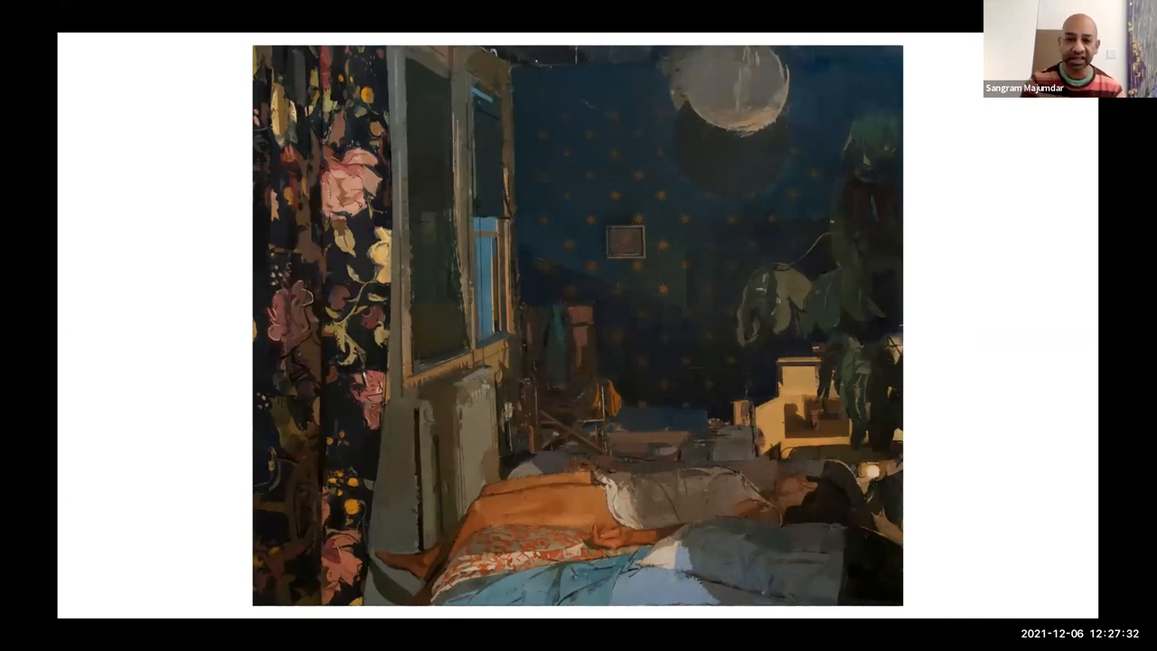
Advance to the slide pairing a dark studio painting with a pink studio painting.
{"action": "key", "text": "Right"}
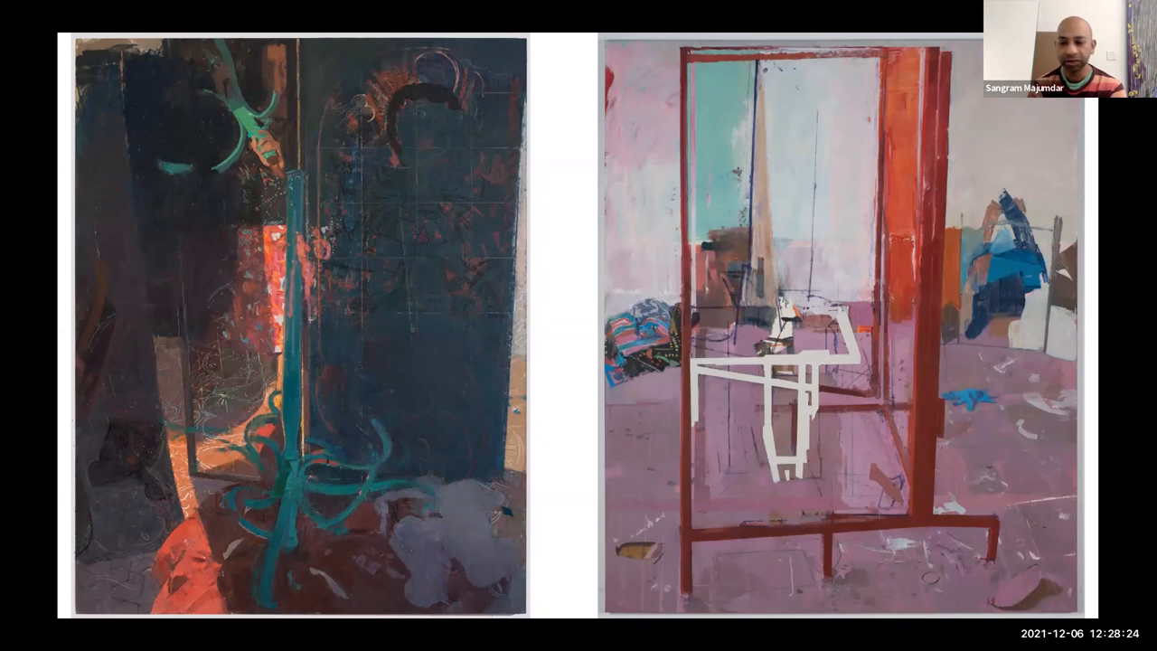
{"action": "key", "text": "right"}
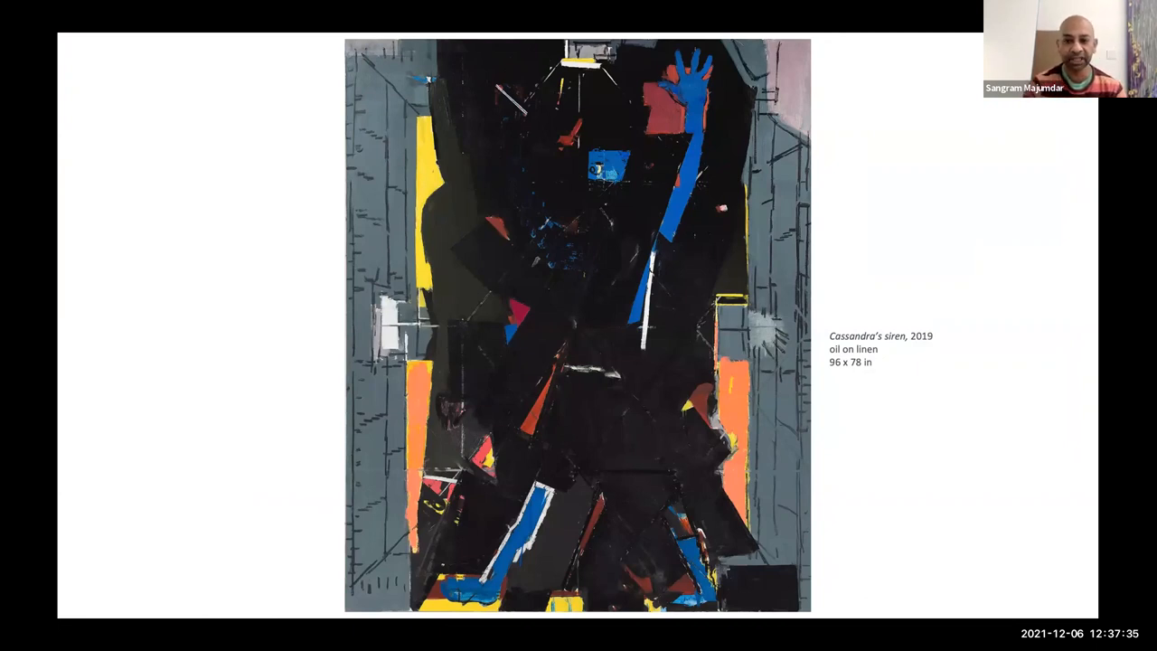
{"action": "key", "text": "Right"}
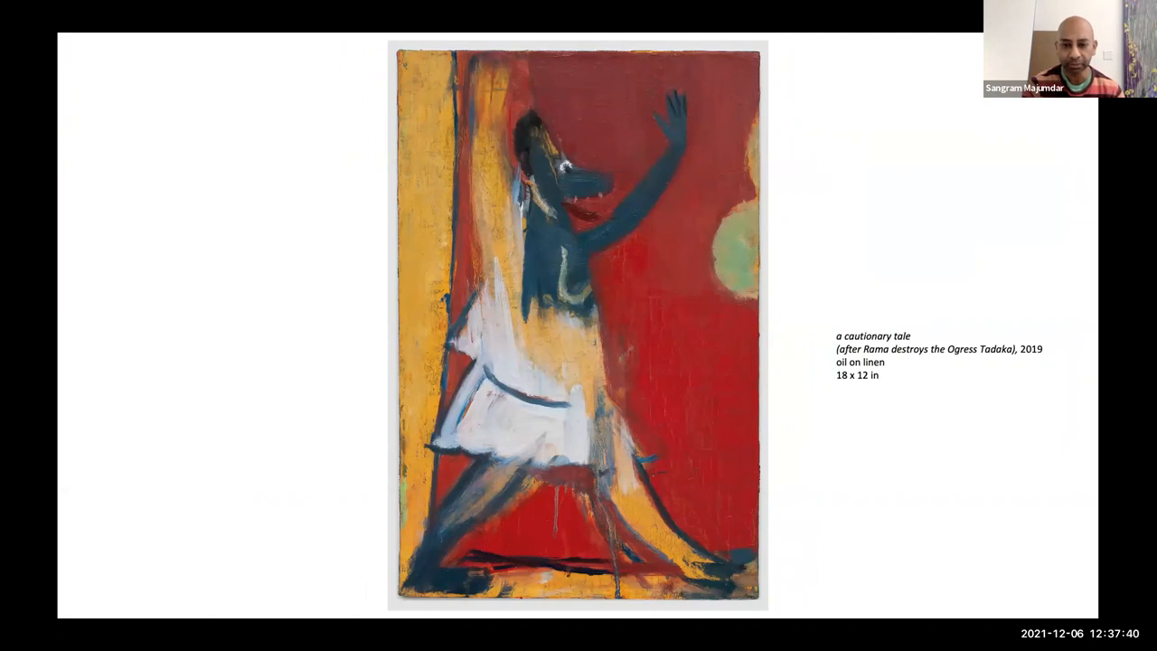
{"action": "key", "text": "right"}
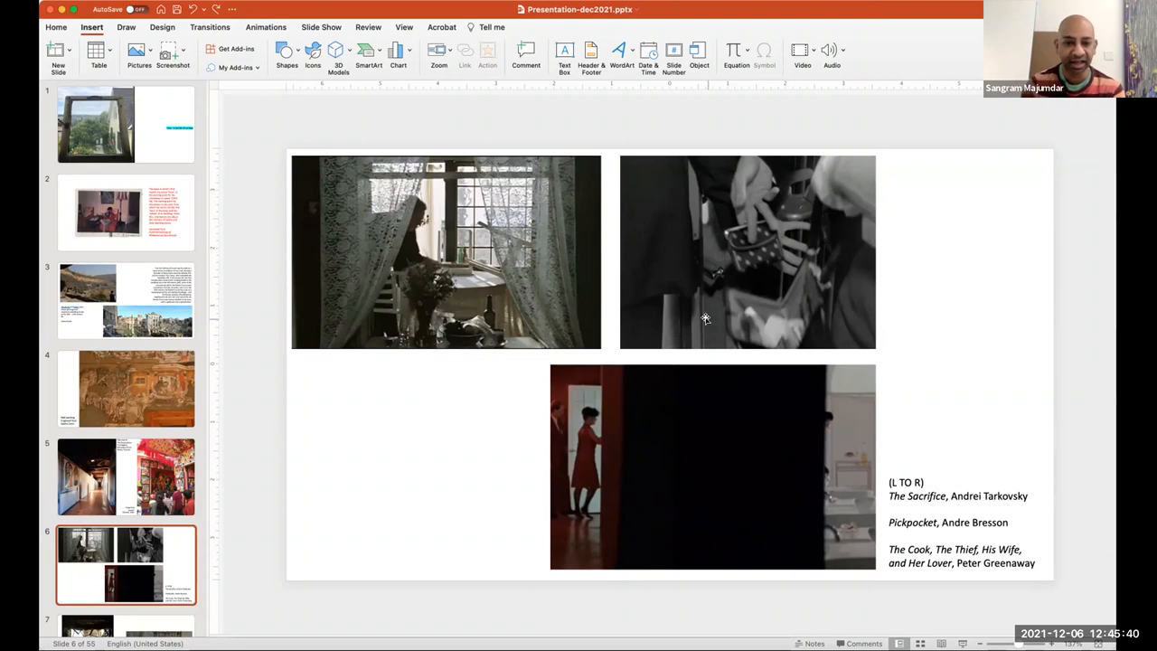
{"action": "scroll", "scroll_direction": "down", "scroll_amount": 3}
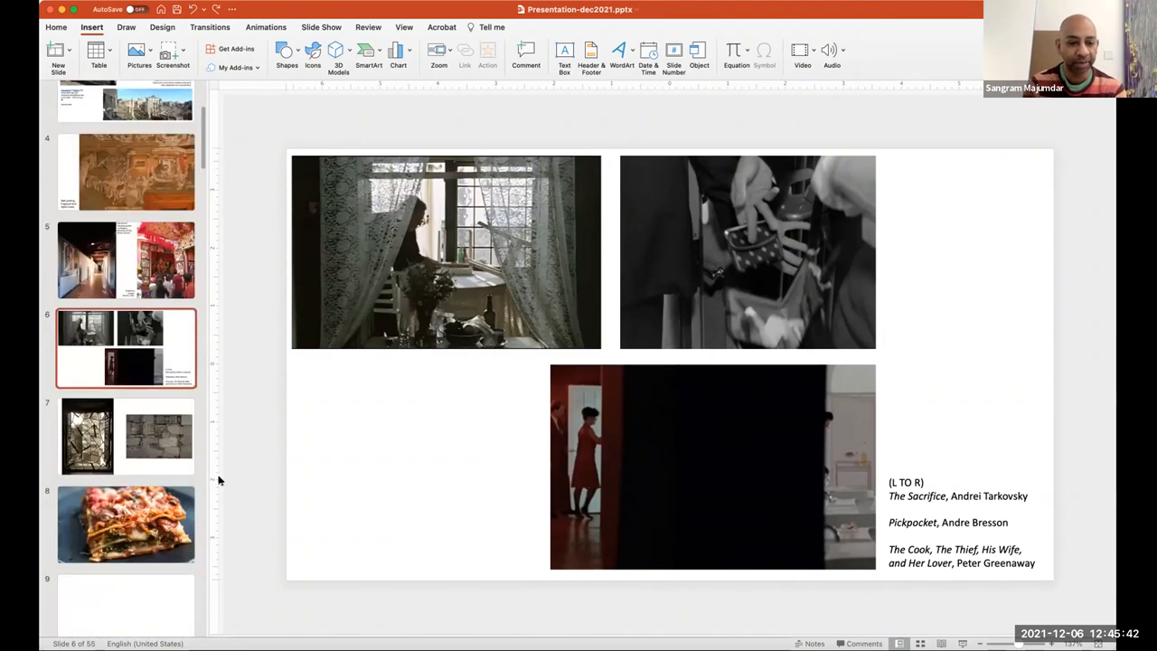
{"action": "scroll", "scroll_direction": "down", "scroll_amount": 3}
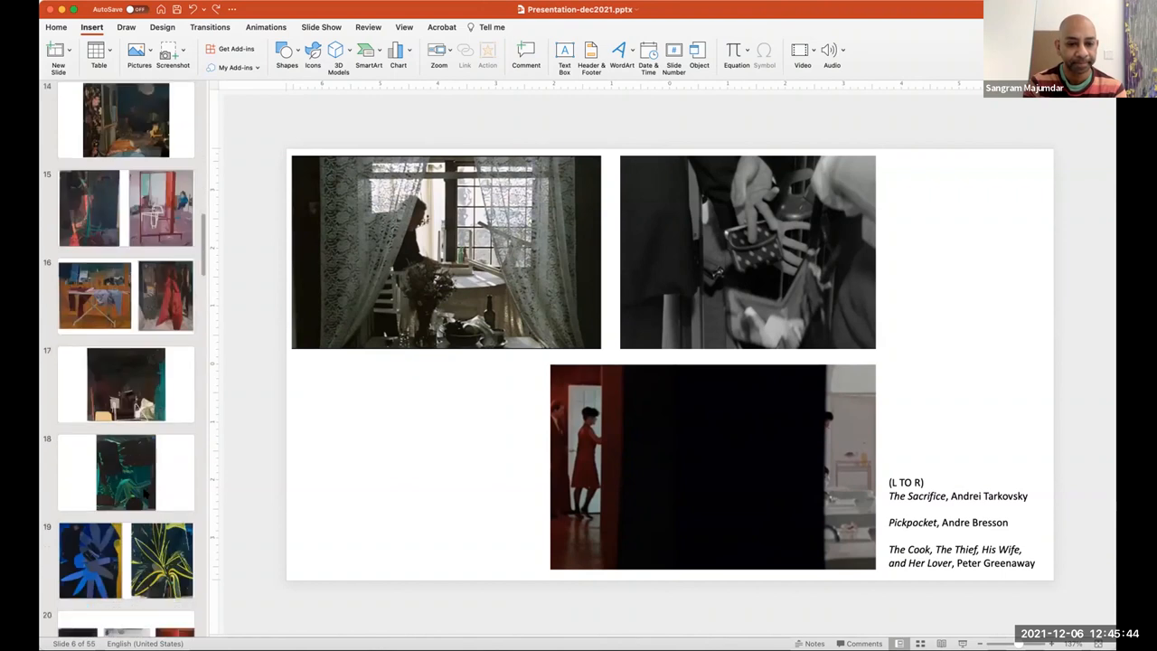
{"action": "scroll", "scroll_direction": "down", "scroll_amount": 3}
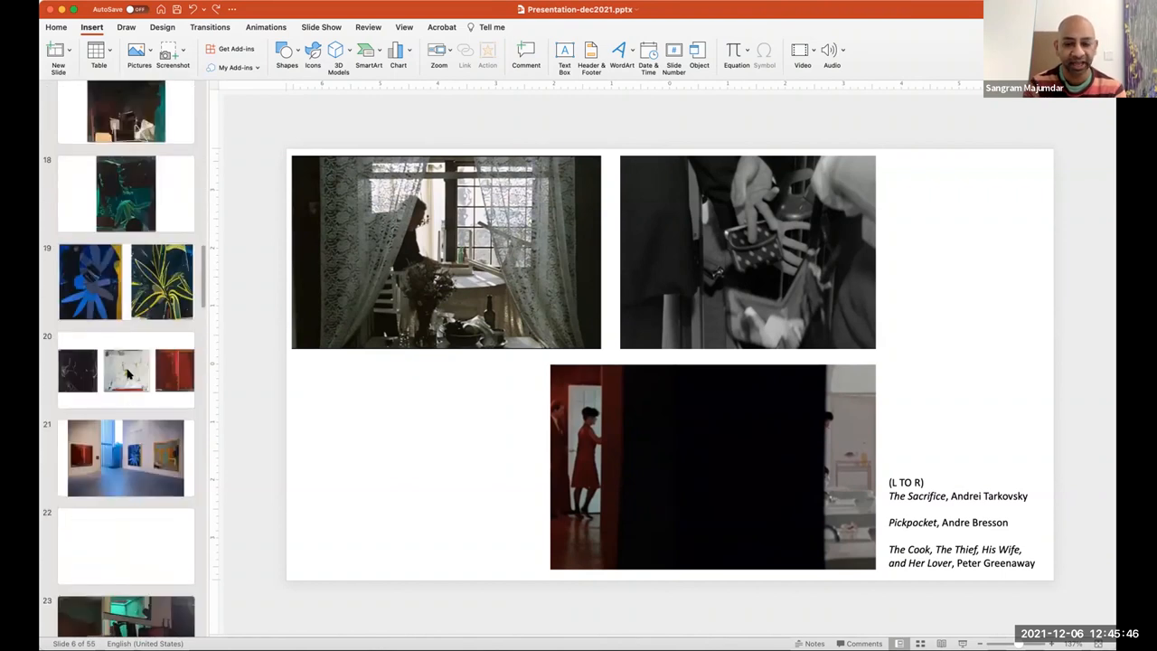
Show slide 20 with three square abstract paintings — black, white and red.
{"action": "left_click", "coordinate": [126, 369]}
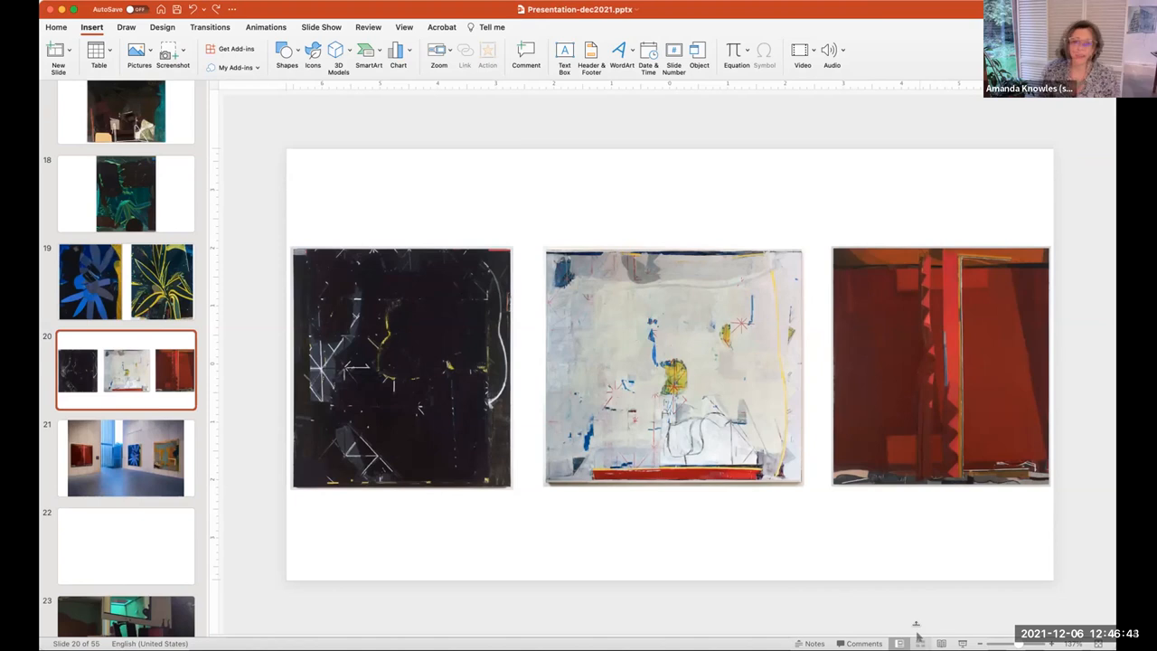
{"action": "left_click", "coordinate": [939, 643]}
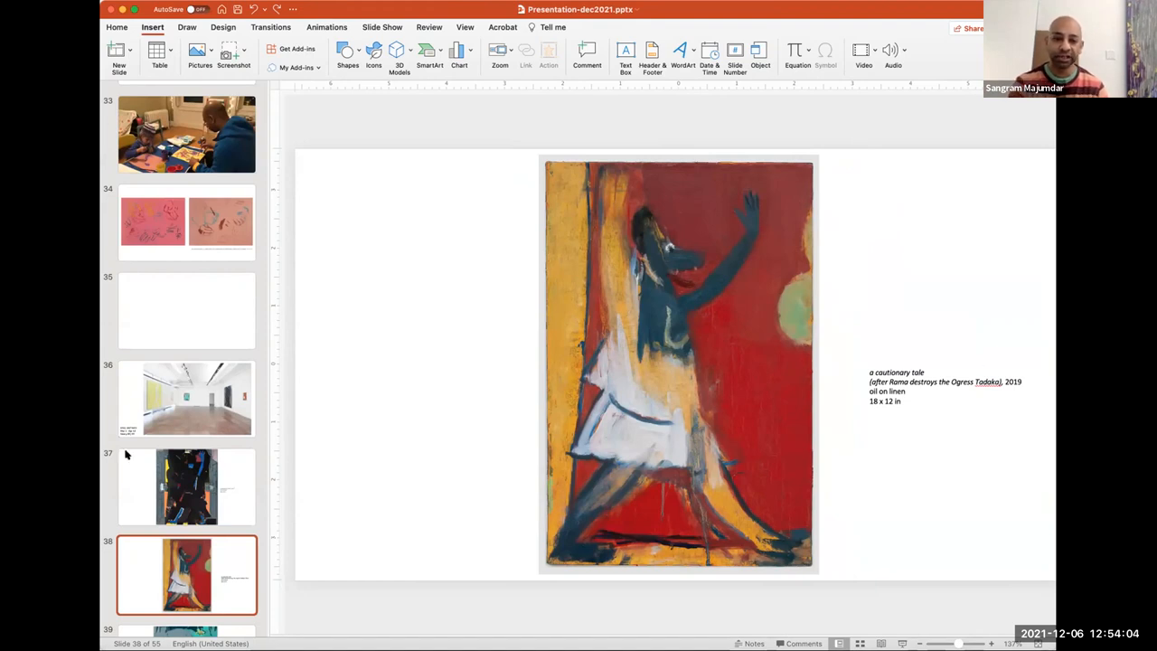
{"action": "left_click", "coordinate": [186, 400]}
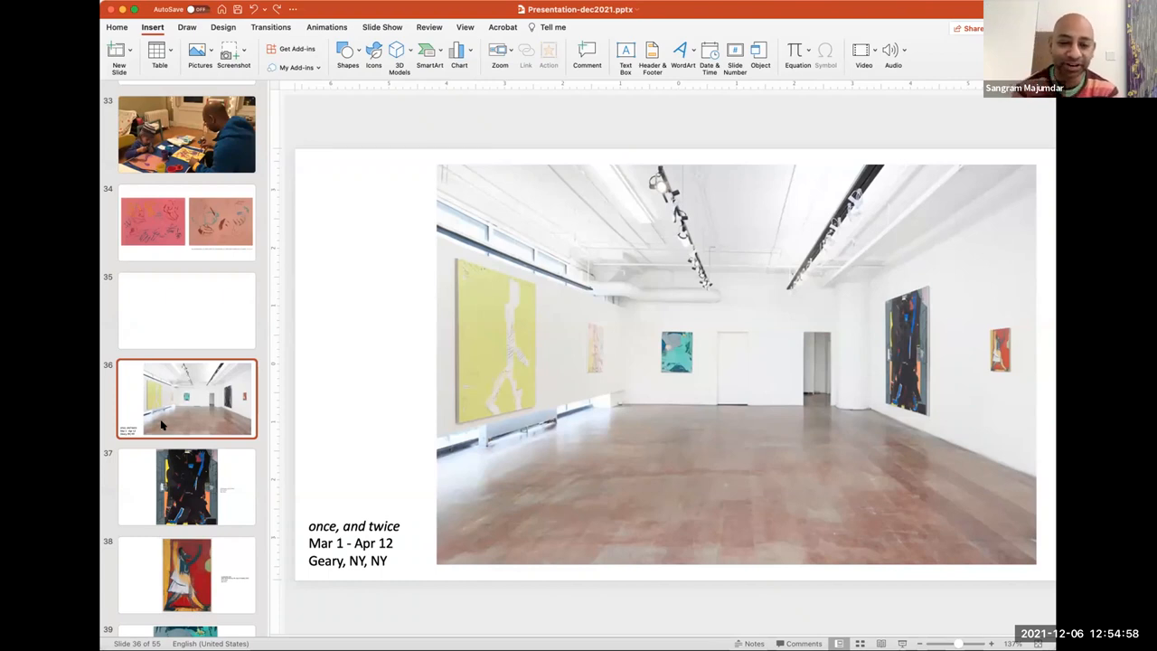
{"action": "mouse_move", "coordinate": [470, 478]}
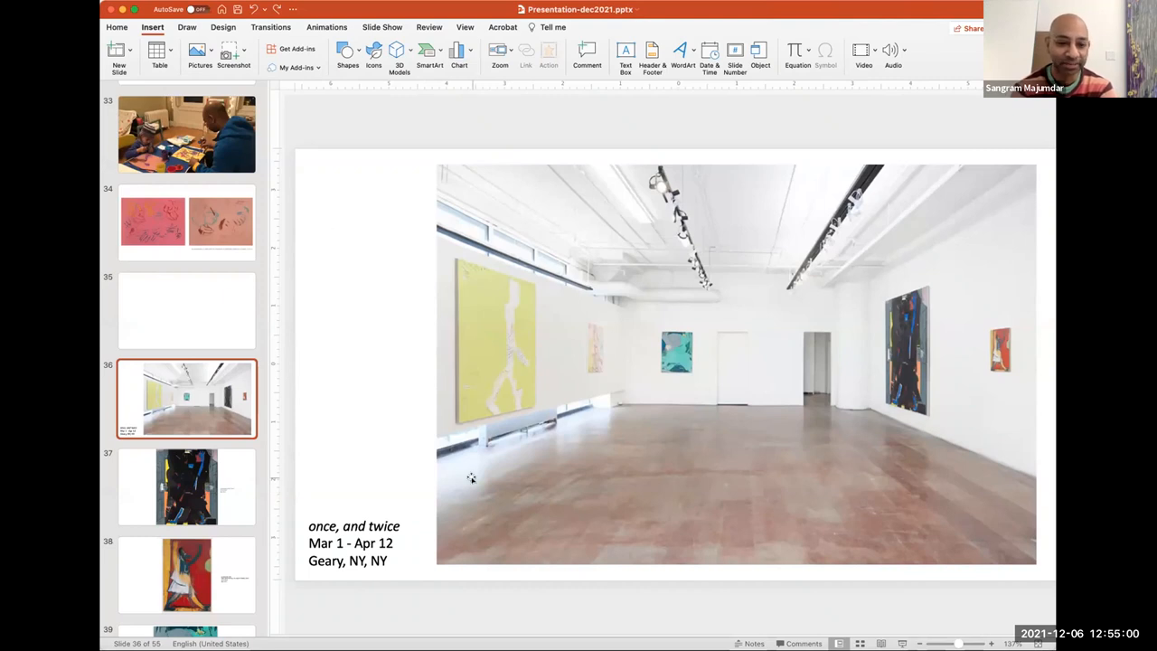
{"action": "mouse_move", "coordinate": [589, 206]}
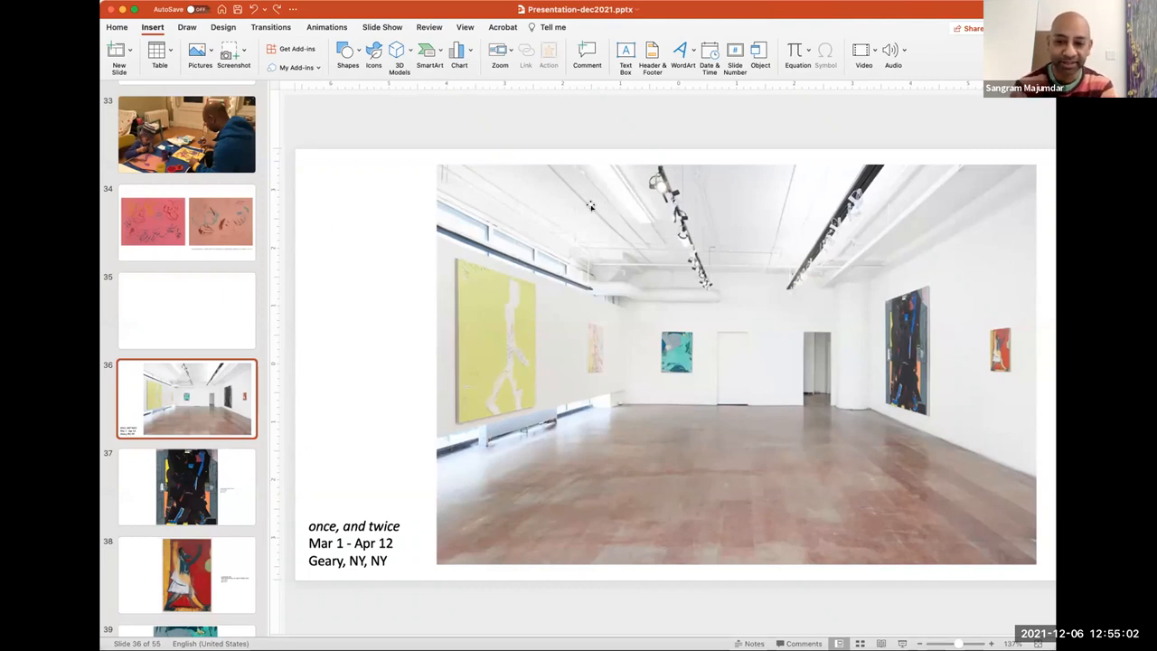
{"action": "mouse_move", "coordinate": [337, 477]}
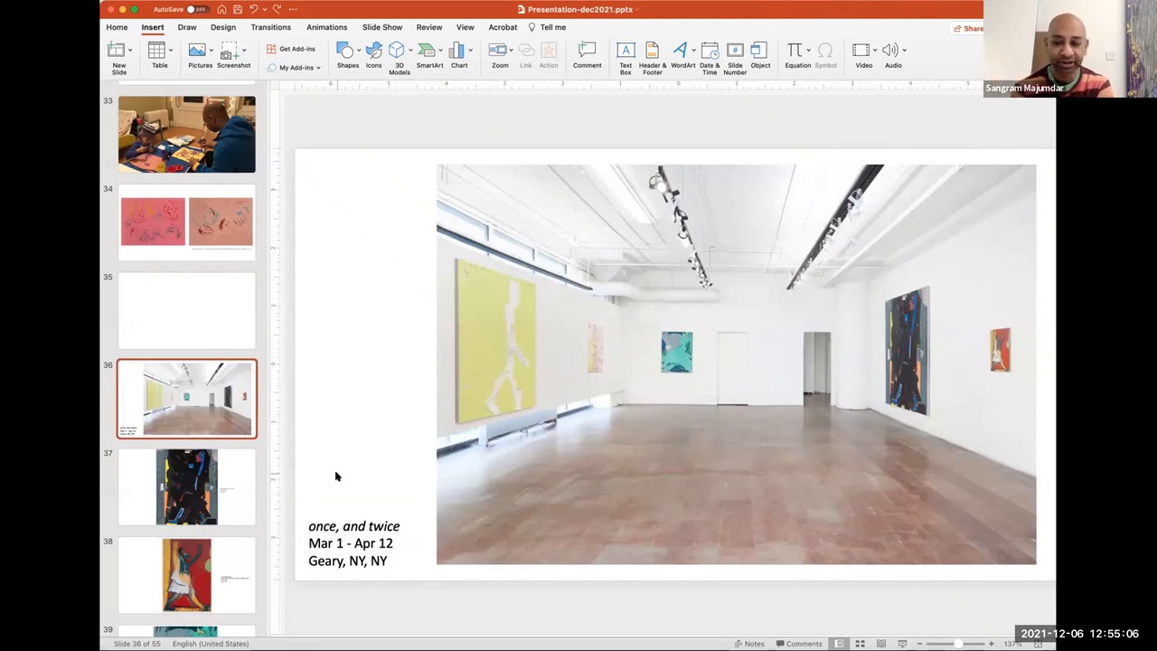
{"action": "mouse_move", "coordinate": [600, 195]}
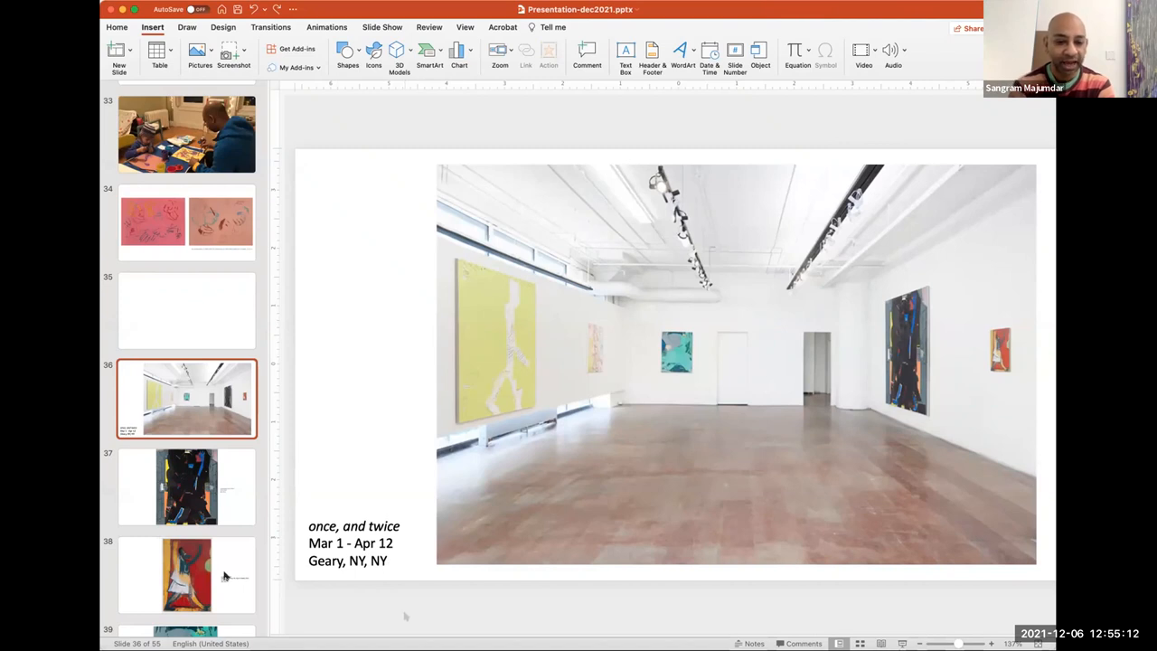
{"action": "scroll", "scroll_direction": "down", "scroll_amount": 3}
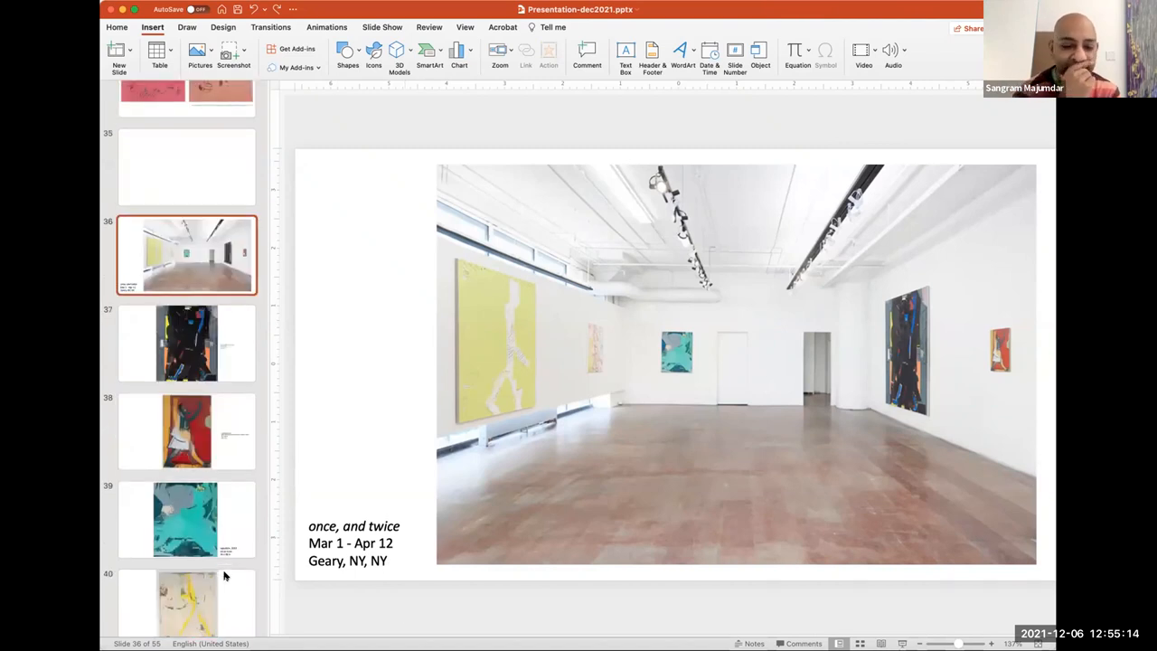
{"action": "scroll", "scroll_direction": "down", "scroll_amount": 3}
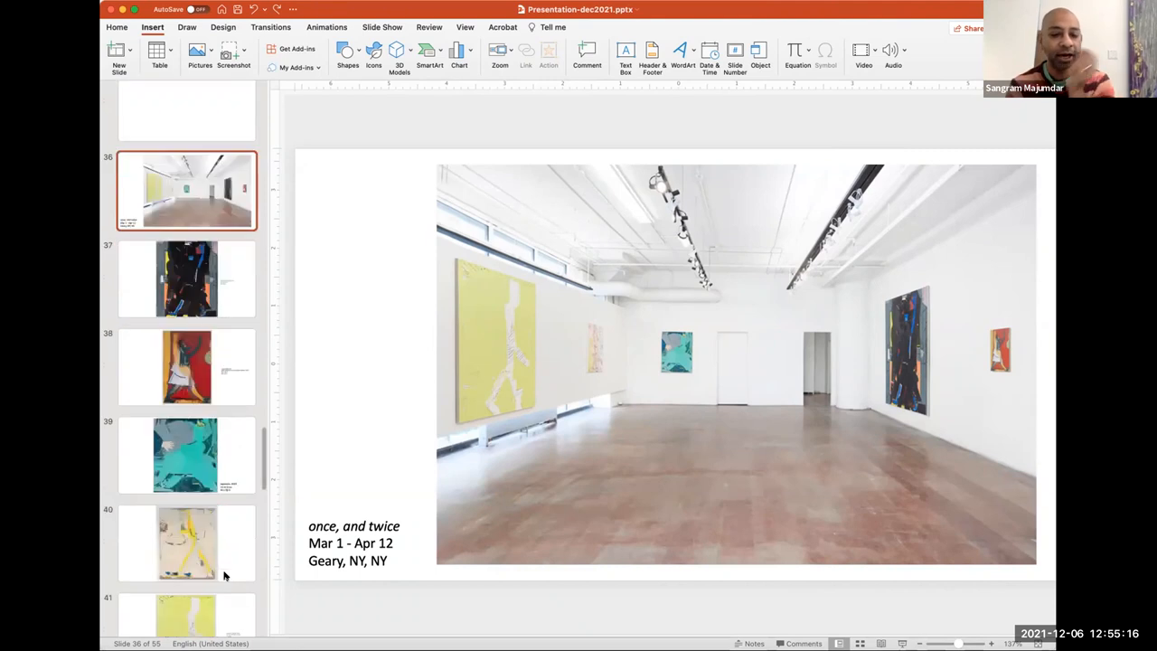
{"action": "scroll", "scroll_direction": "down", "scroll_amount": 3}
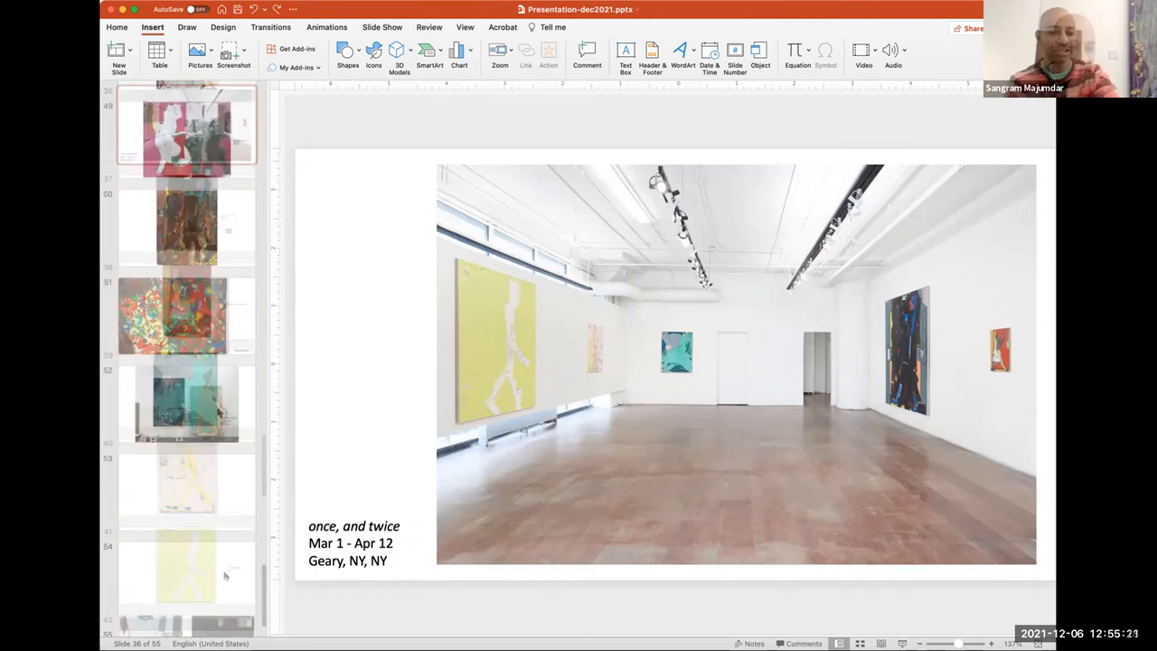
{"action": "left_click", "coordinate": [187, 405]}
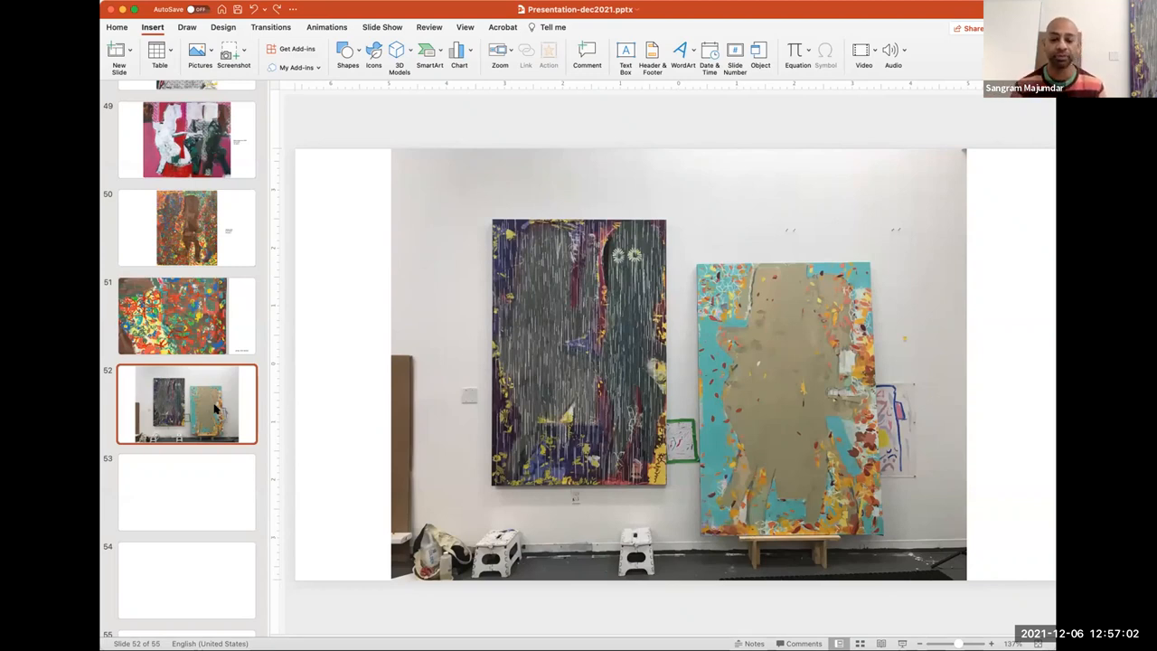
{"action": "mouse_move", "coordinate": [350, 405]}
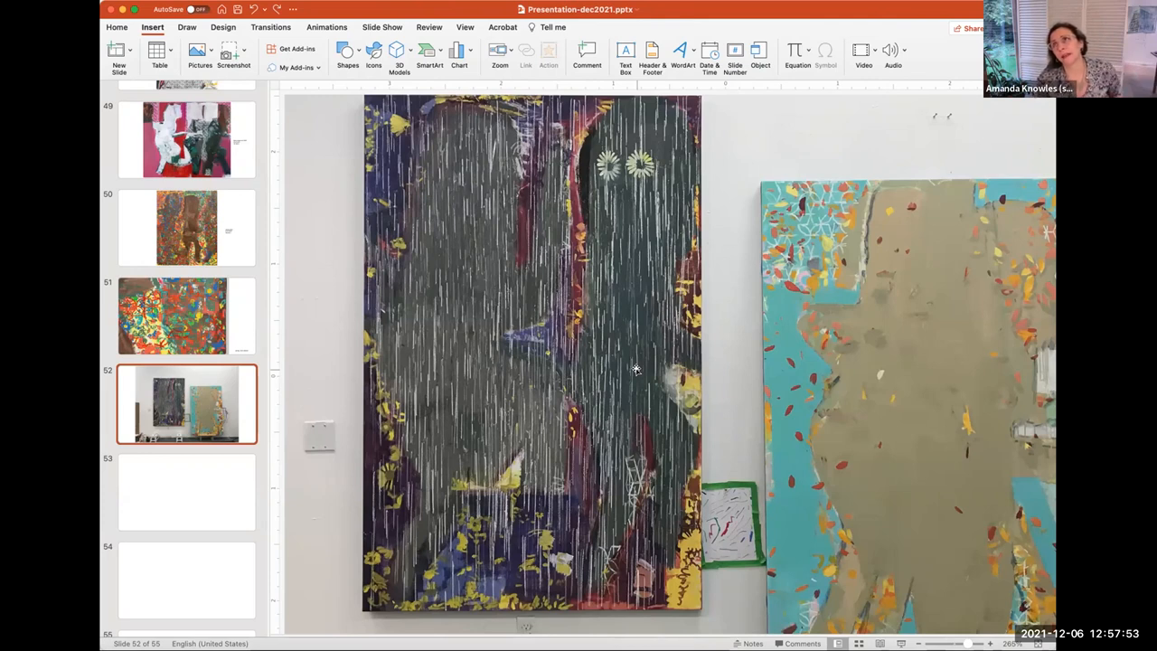
{"action": "mouse_move", "coordinate": [672, 331]}
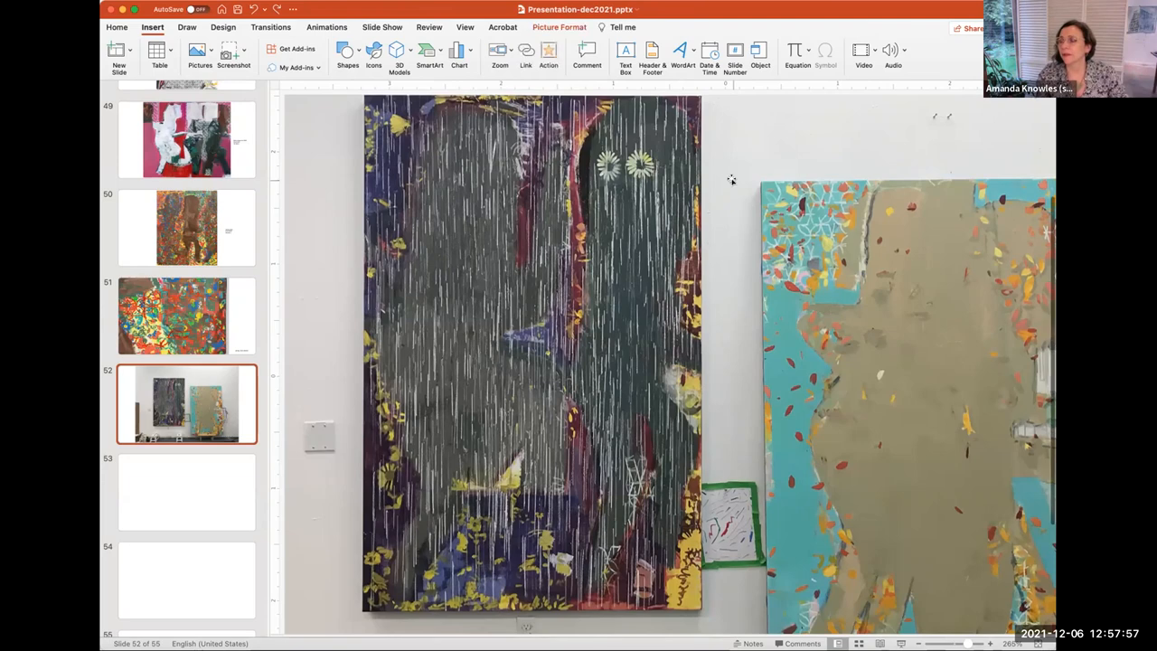
{"action": "mouse_move", "coordinate": [857, 326]}
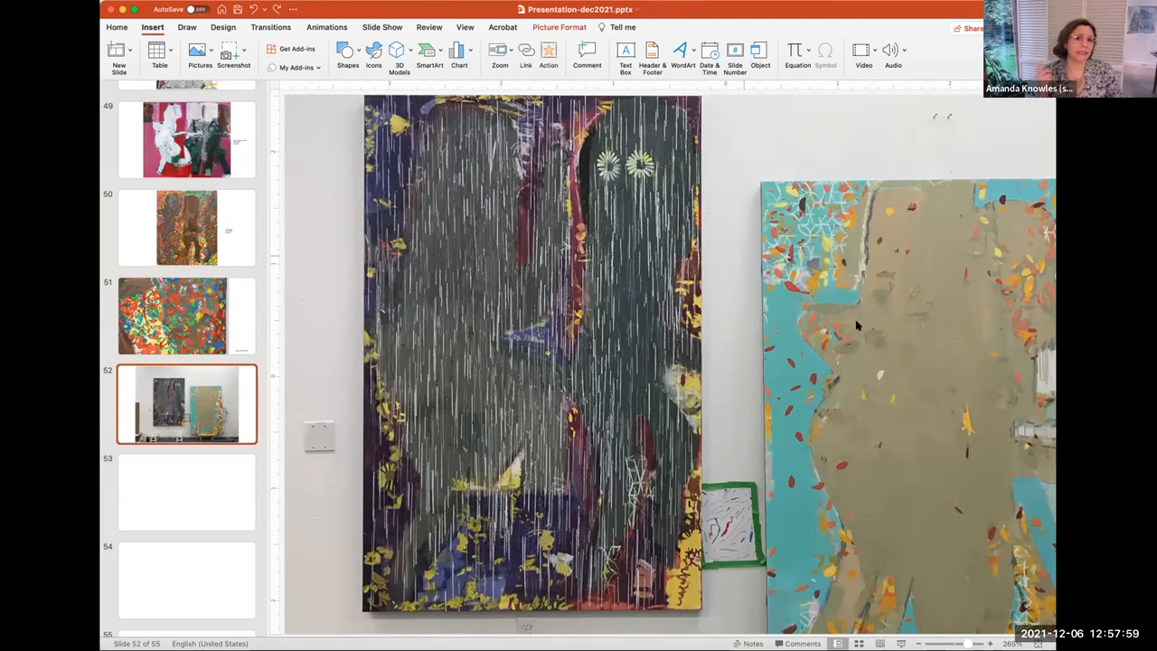
{"action": "left_click", "coordinate": [186, 491]}
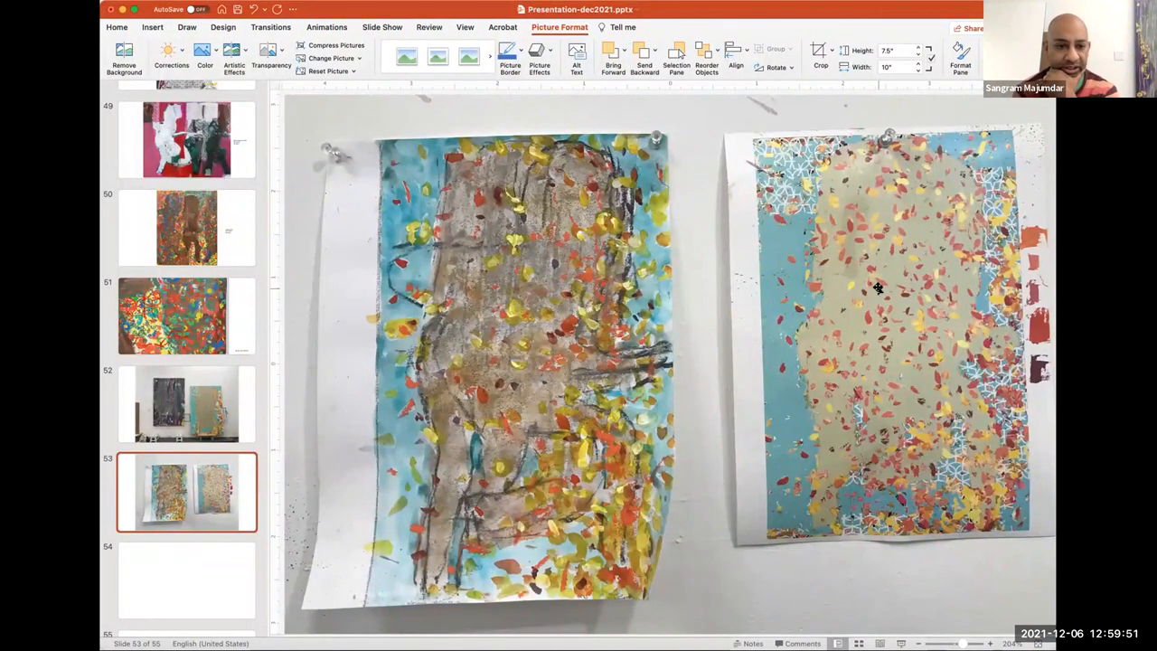
{"action": "mouse_move", "coordinate": [632, 174]}
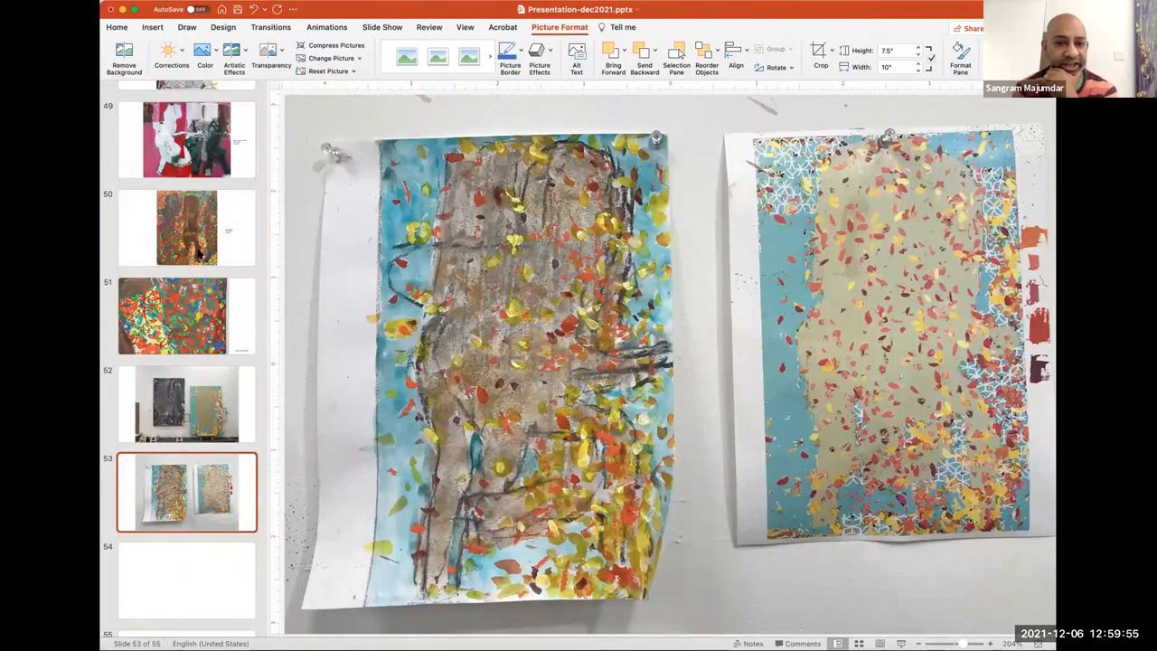
Show the next slide, the splatter painting captioned spring, 2021, oil on linen.
{"action": "left_click", "coordinate": [187, 227]}
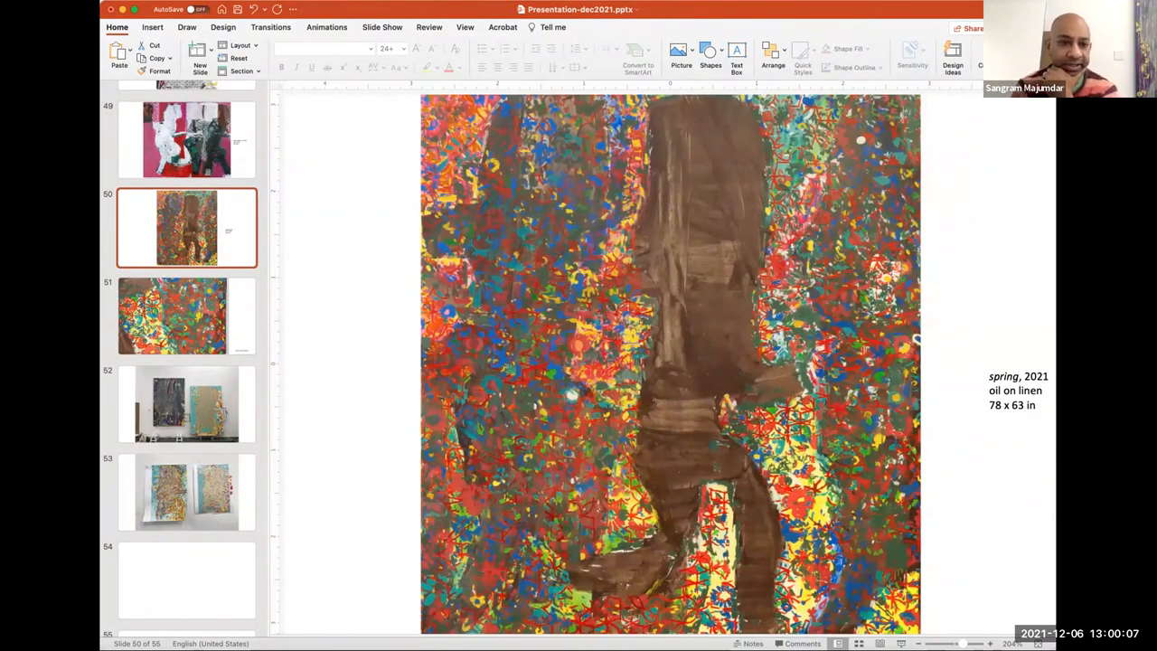
Show slide 50, the densely patterned painting with red lattice marks over foliage shapes.
{"action": "left_click", "coordinate": [184, 315]}
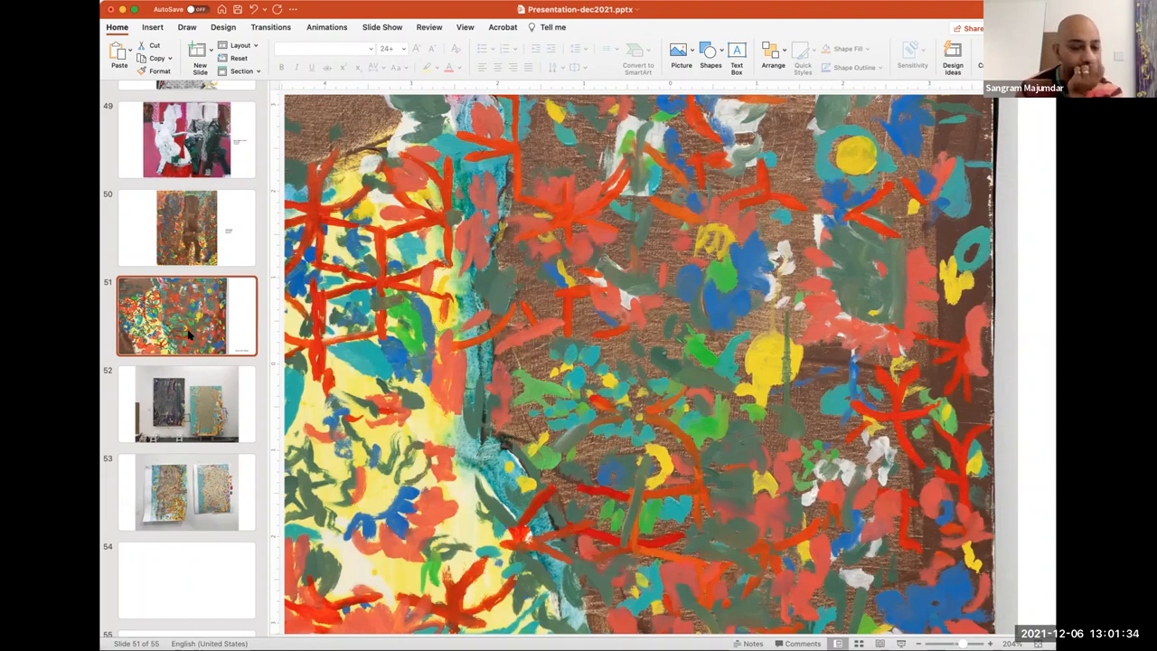
{"action": "mouse_move", "coordinate": [200, 245]}
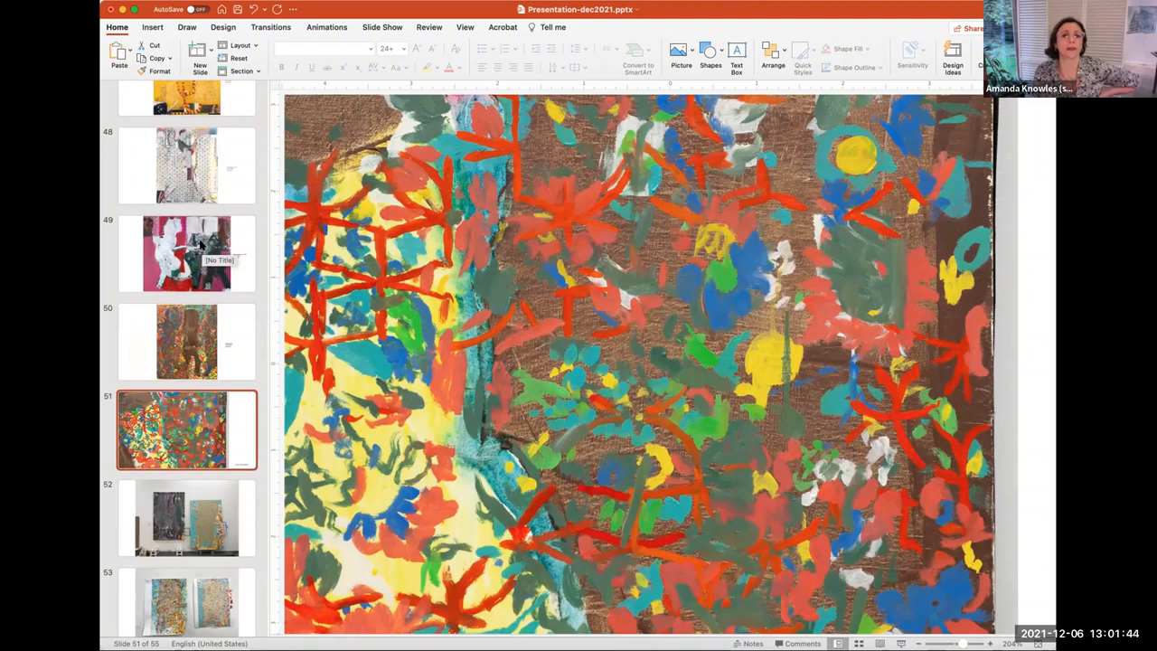
{"action": "mouse_move", "coordinate": [130, 174]}
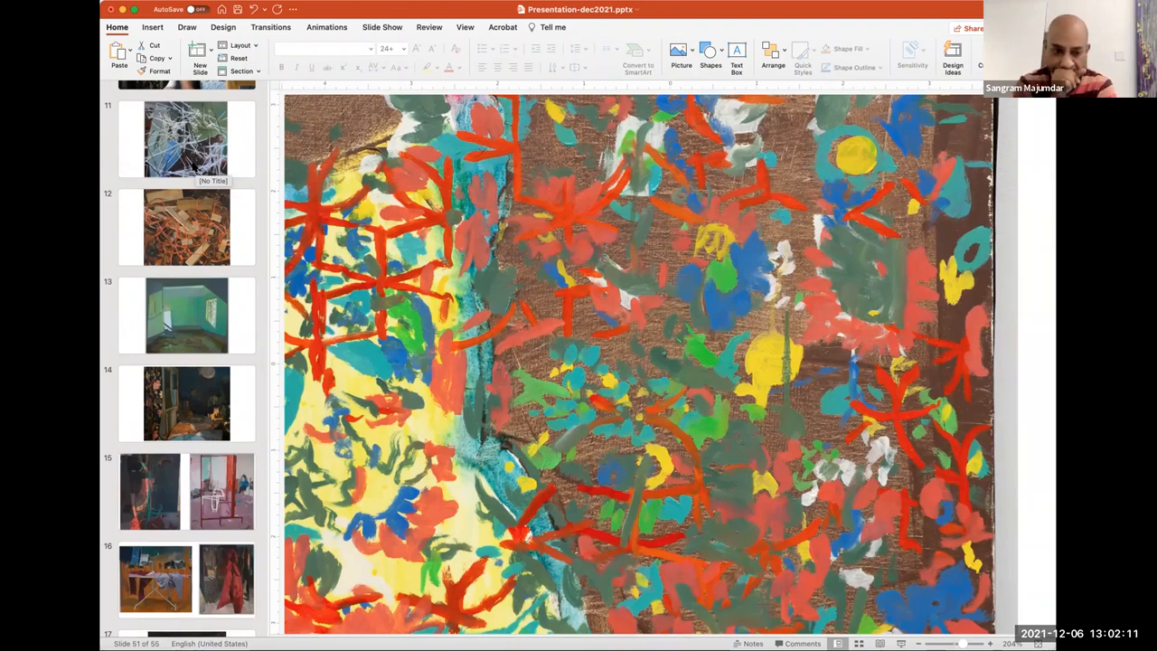
{"action": "mouse_move", "coordinate": [213, 325]}
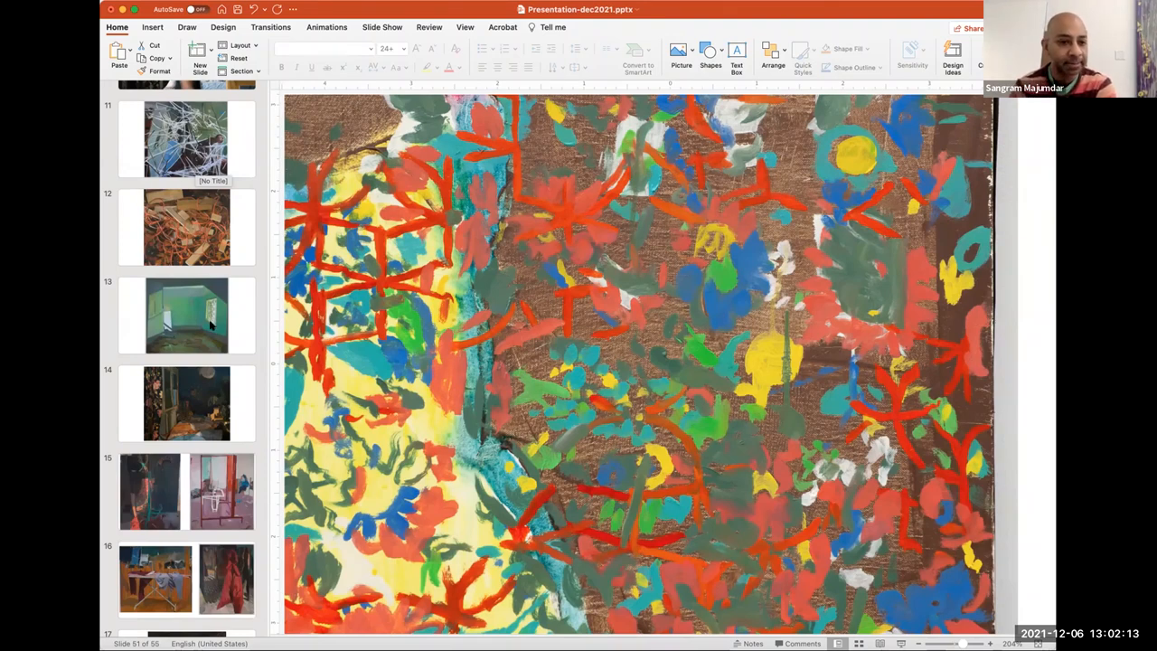
Show the turquoise painting with a pale hand, then the yellow painting captioned a loud sun.
{"action": "scroll", "scroll_direction": "down", "scroll_amount": 3}
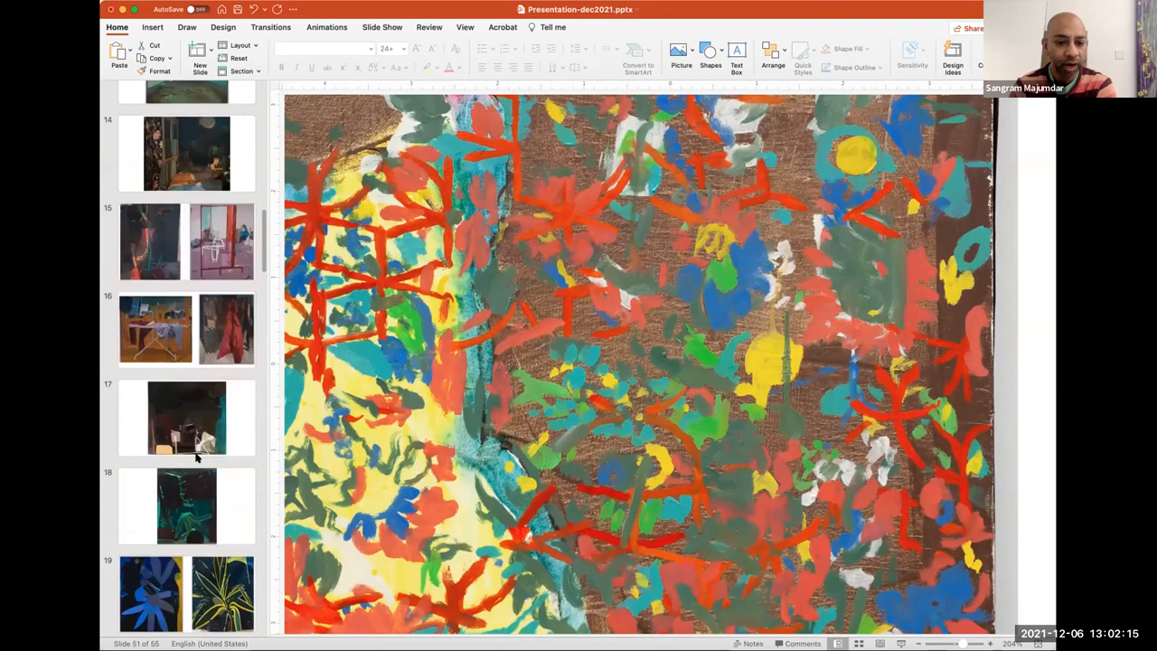
{"action": "scroll", "scroll_direction": "down", "scroll_amount": 3}
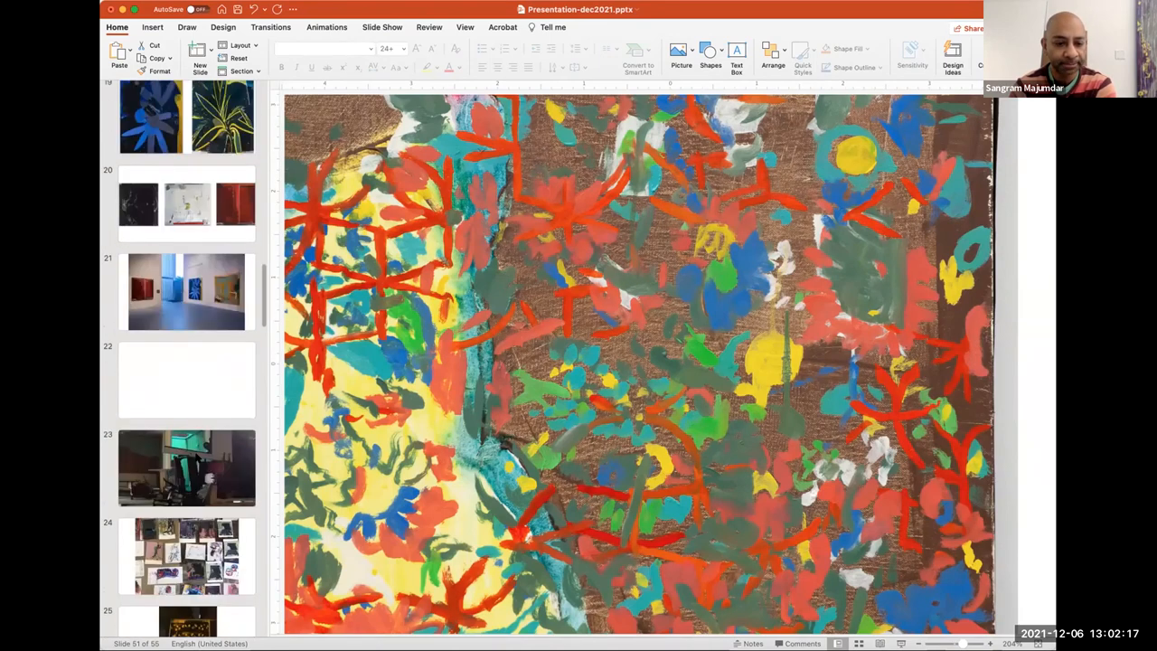
{"action": "scroll", "scroll_direction": "down", "scroll_amount": 3}
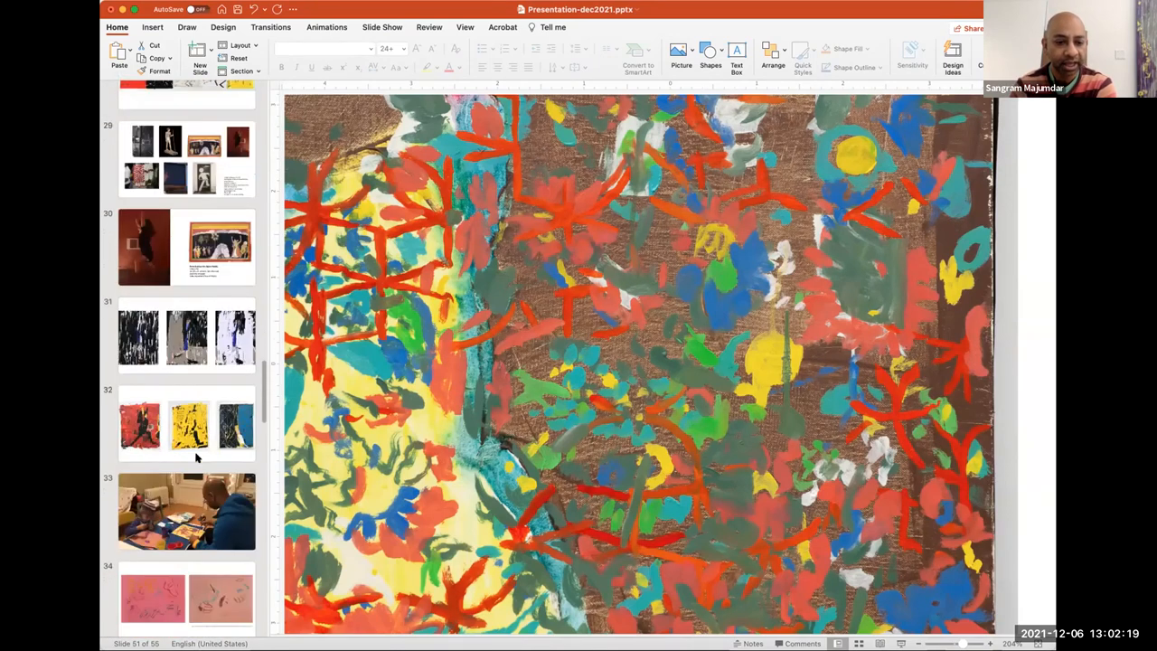
{"action": "scroll", "scroll_direction": "down", "scroll_amount": 3}
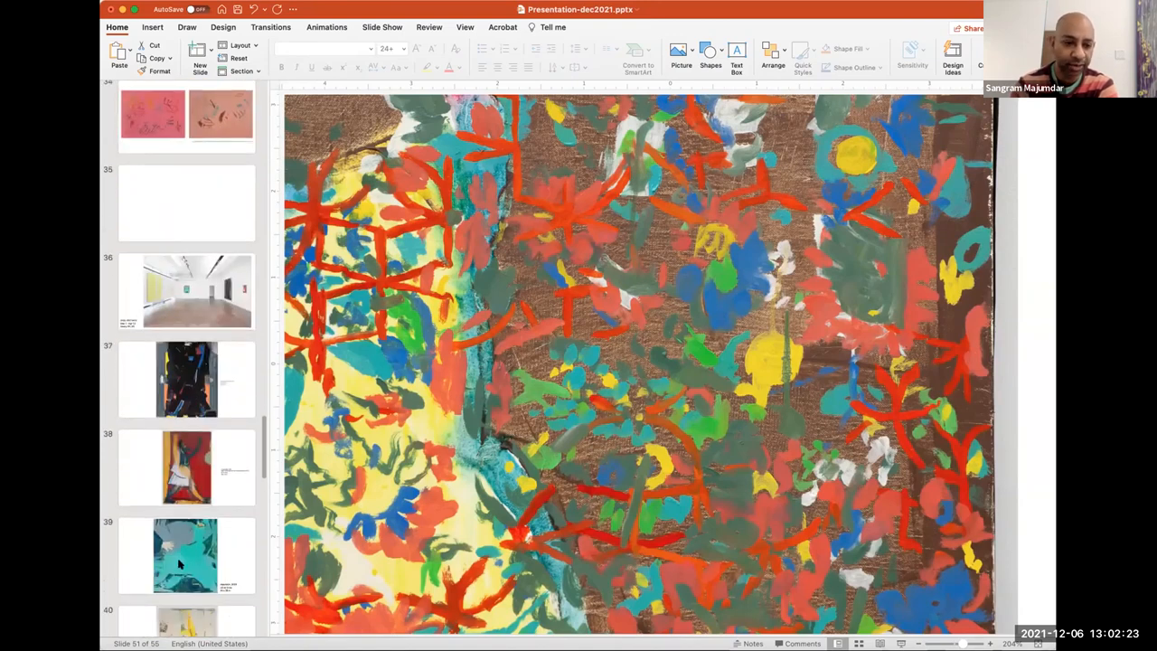
{"action": "scroll", "scroll_direction": "down", "scroll_amount": 3}
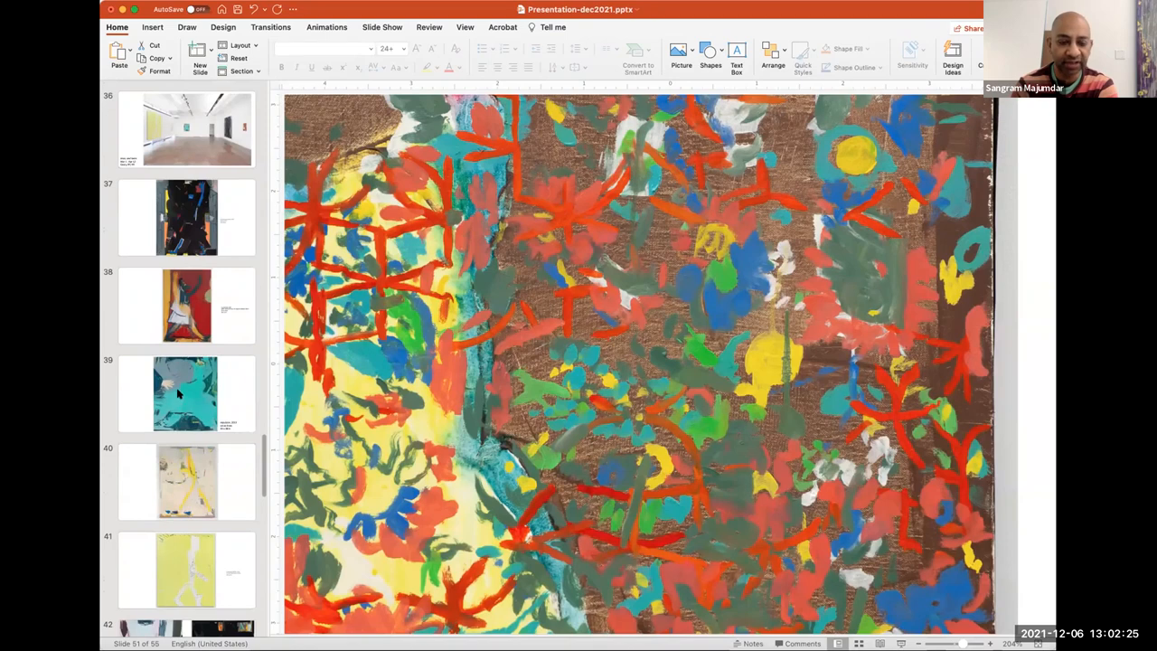
{"action": "left_click", "coordinate": [184, 394]}
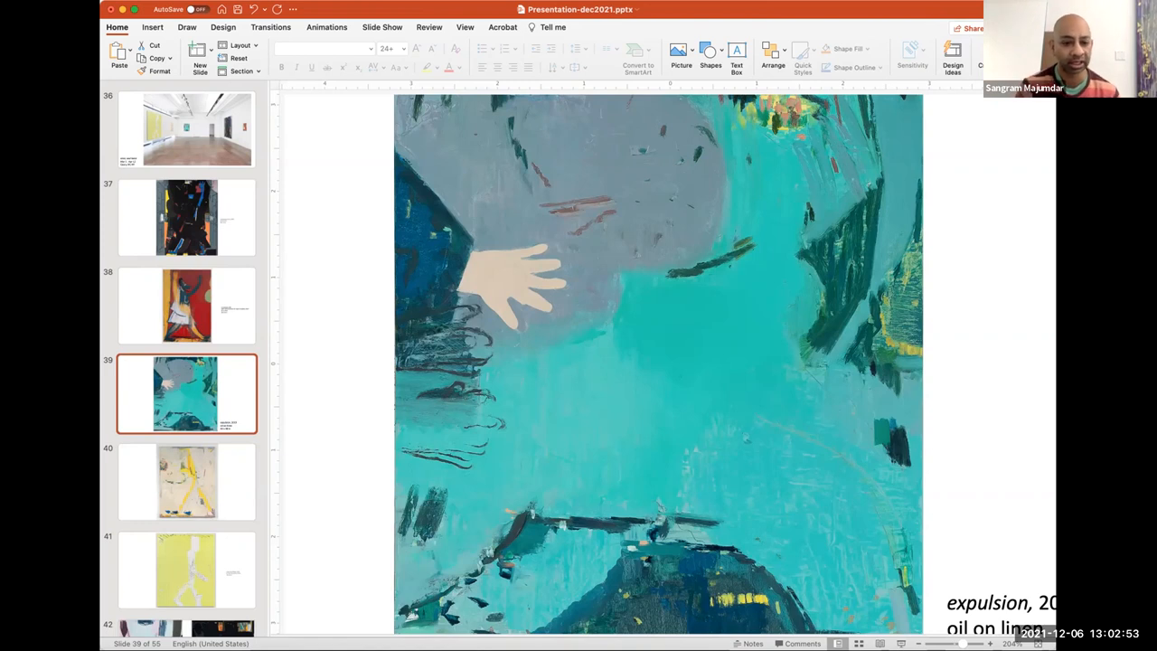
{"action": "left_click", "coordinate": [185, 569]}
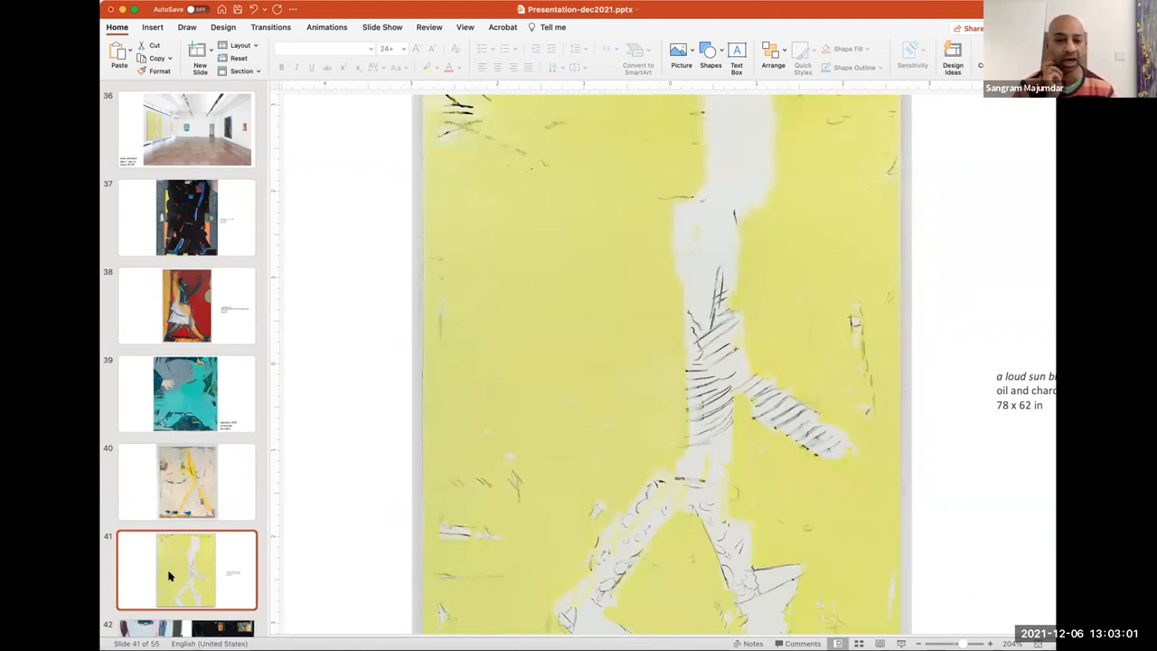
Show the cream painting crossed by a yellow diagonal band with blue marks.
{"action": "left_click", "coordinate": [186, 481]}
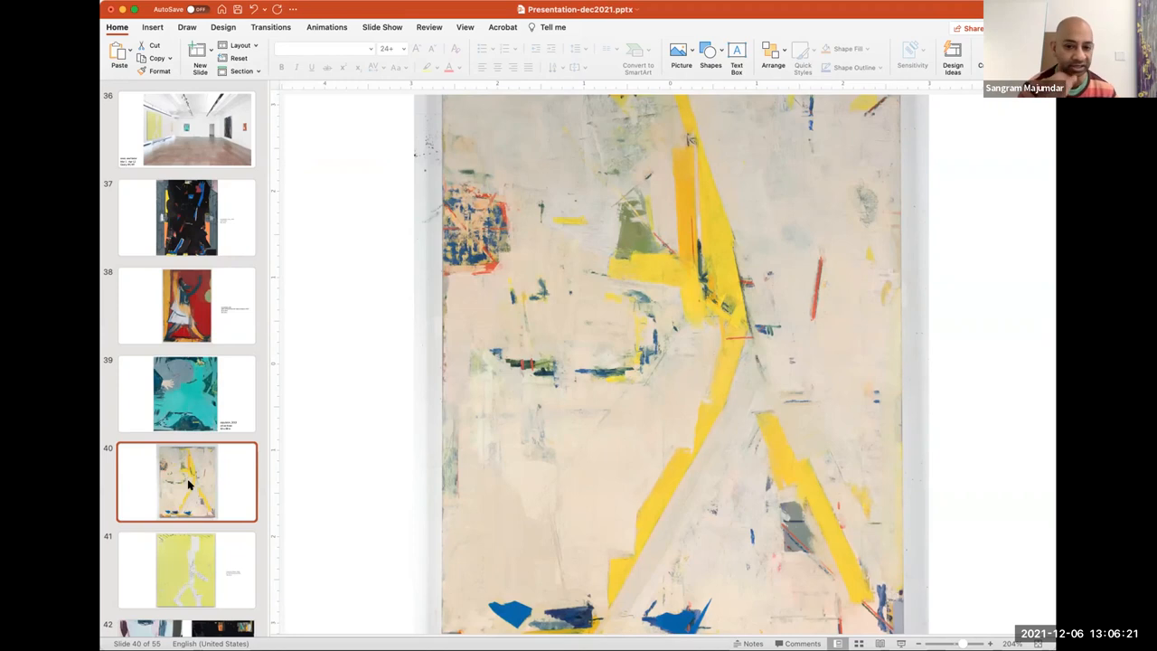
{"action": "scroll", "scroll_direction": "down", "scroll_amount": 3}
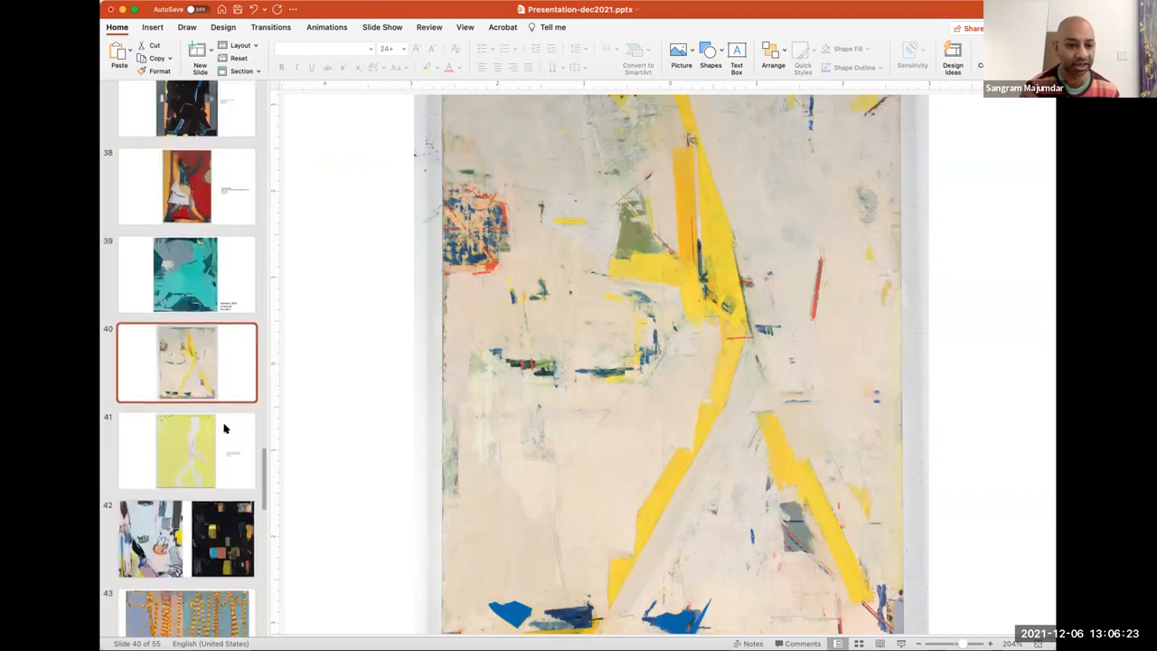
{"action": "scroll", "scroll_direction": "down", "scroll_amount": 3}
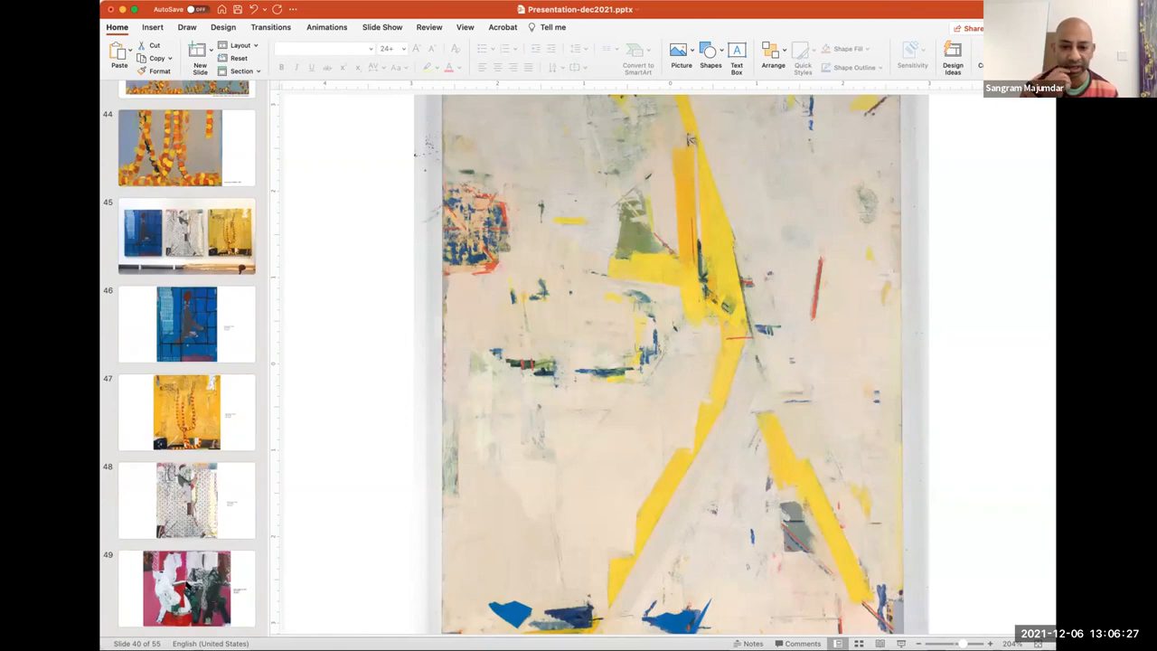
{"action": "left_click", "coordinate": [186, 587]}
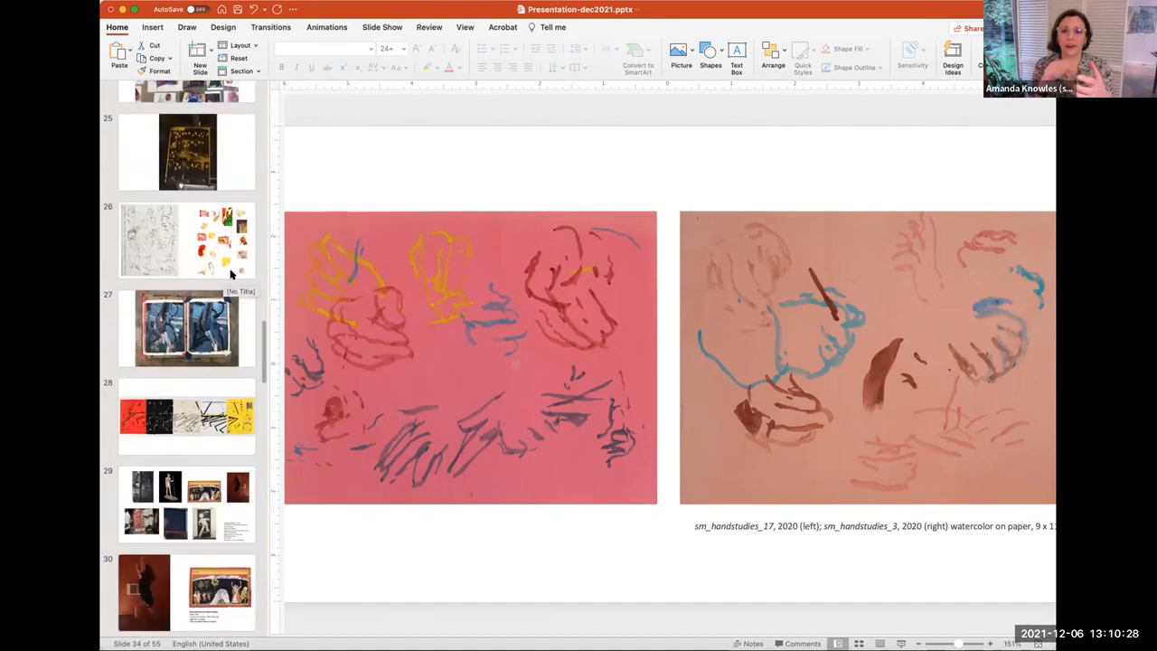
Show slide 25 of hand sketches, then slide 42 pairing a pale painting with dark coloured squares.
{"action": "left_click", "coordinate": [186, 239]}
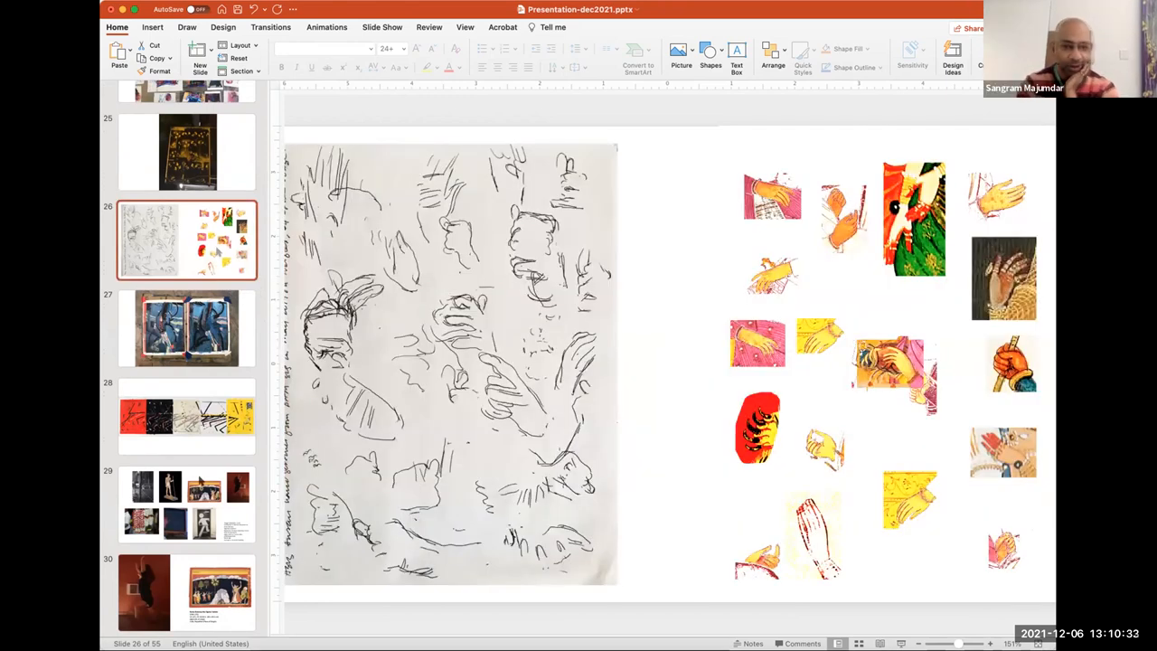
{"action": "scroll", "scroll_direction": "down", "scroll_amount": 3}
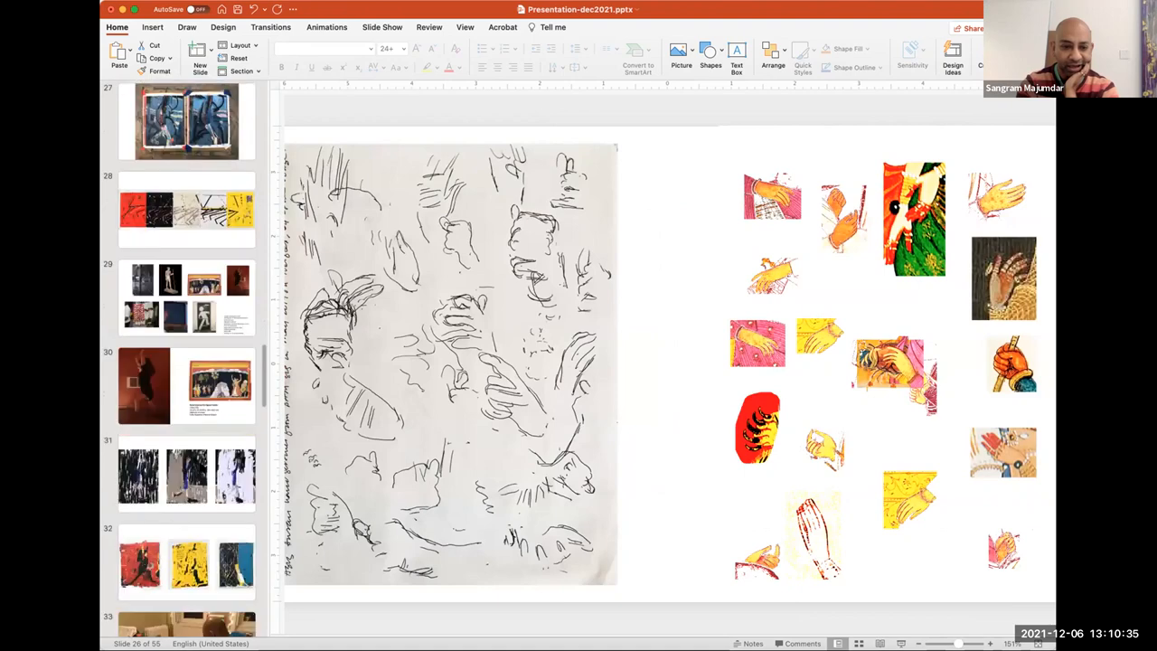
{"action": "scroll", "scroll_direction": "down", "scroll_amount": 3}
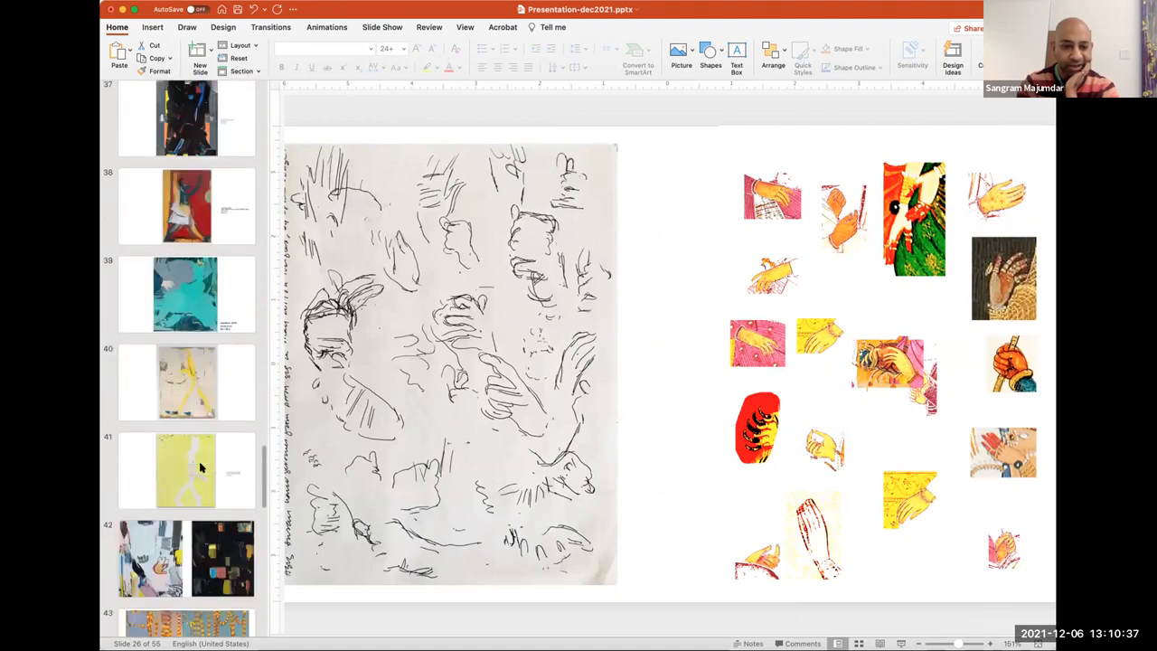
{"action": "left_click", "coordinate": [186, 513]}
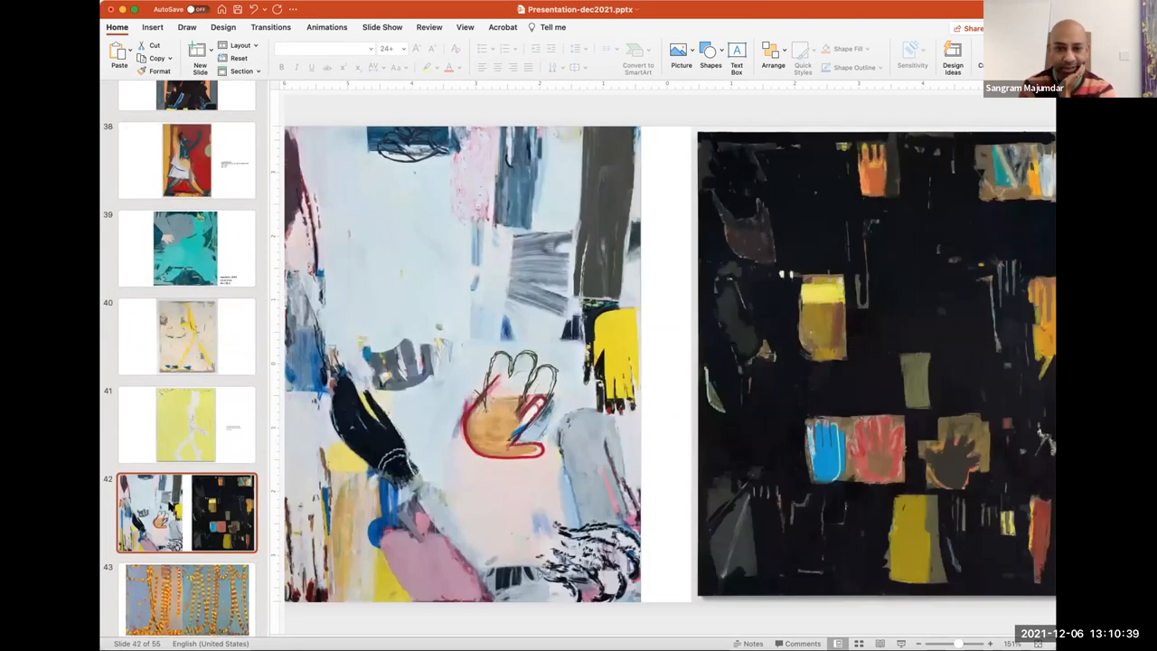